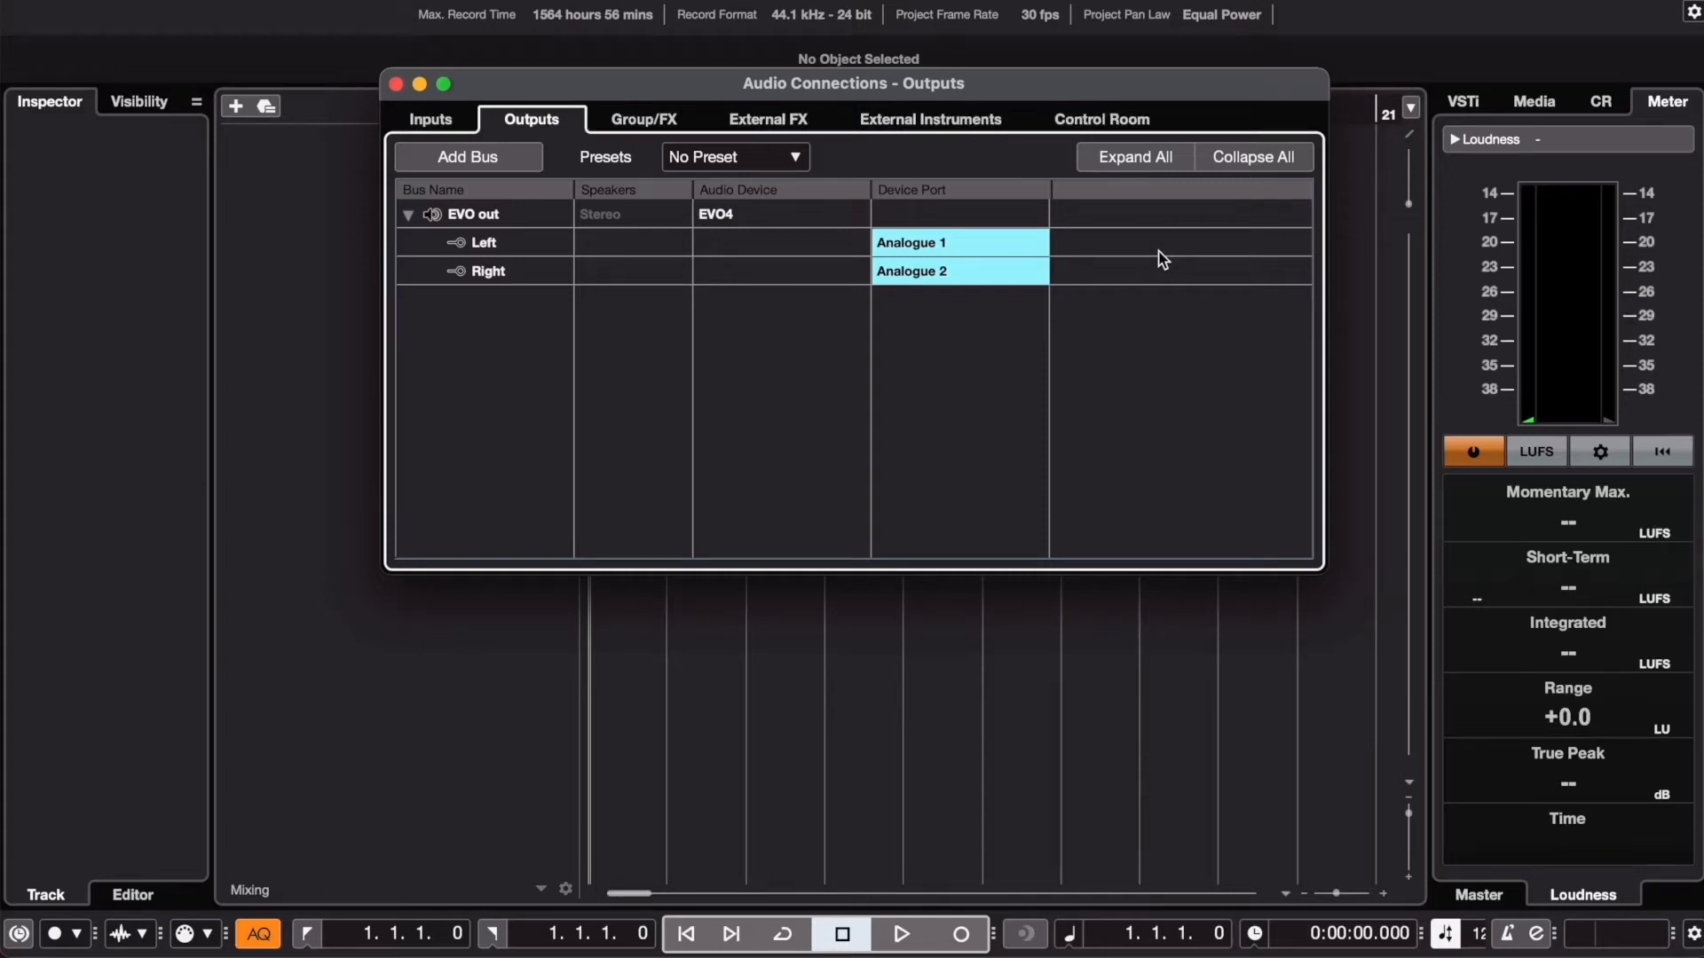
# Step: Close the Audio Connections window and bring up the Studio menu
pyautogui.click(394, 83)
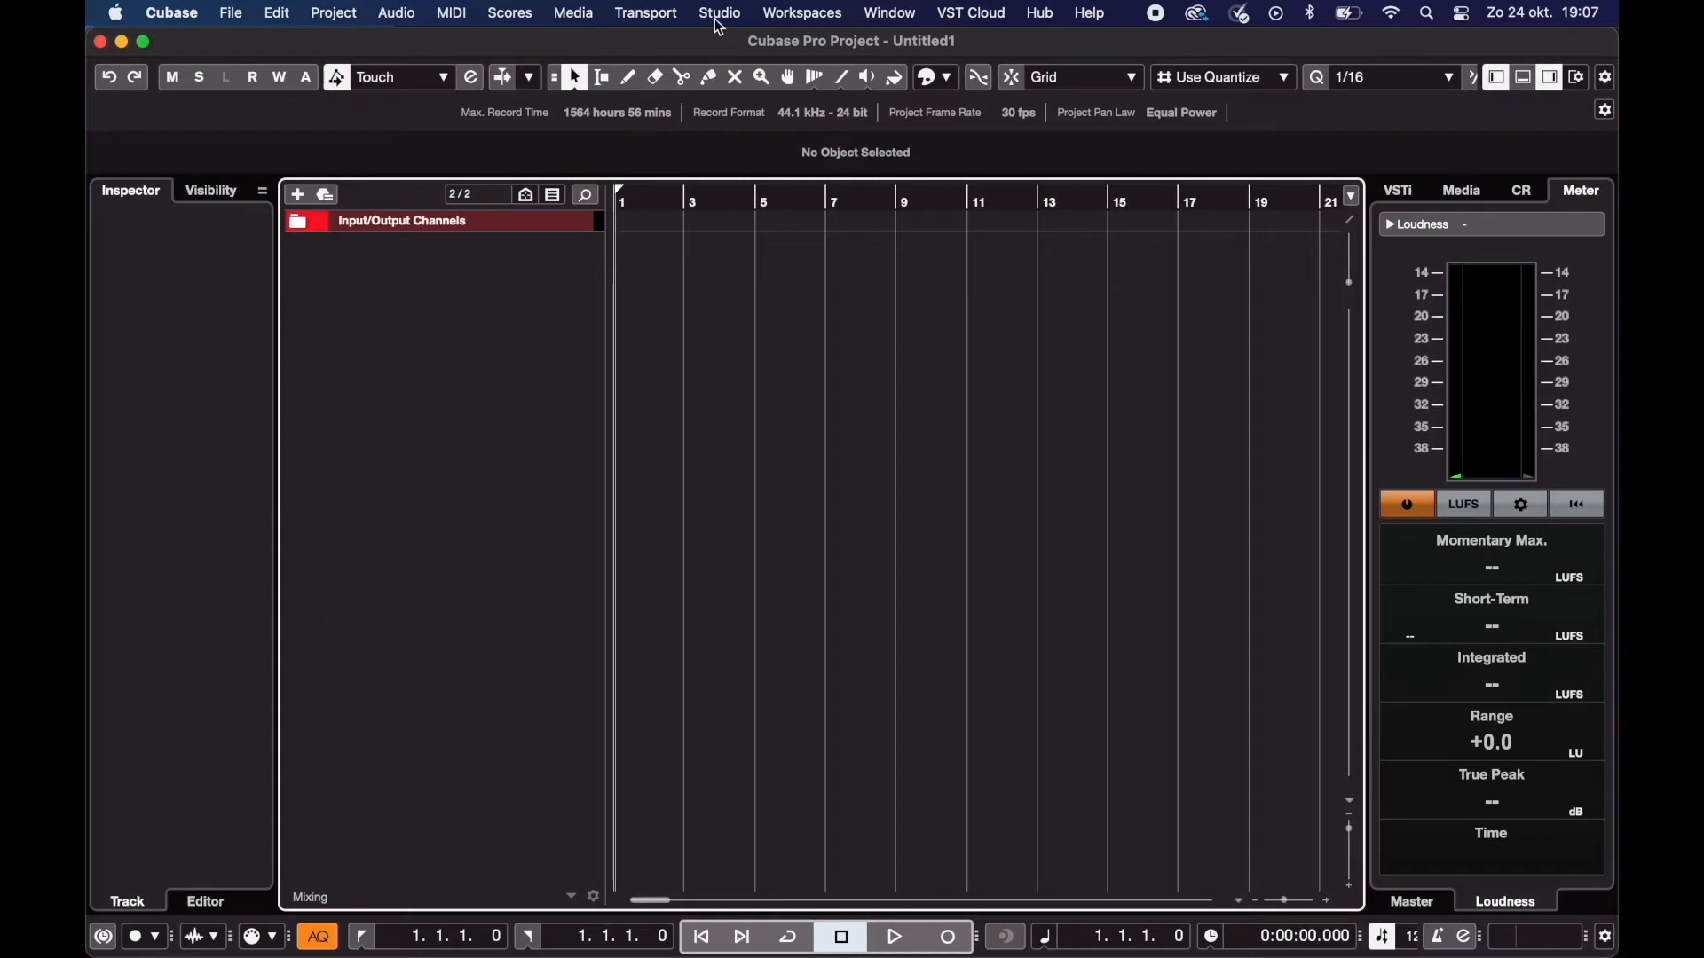
pyautogui.click(718, 13)
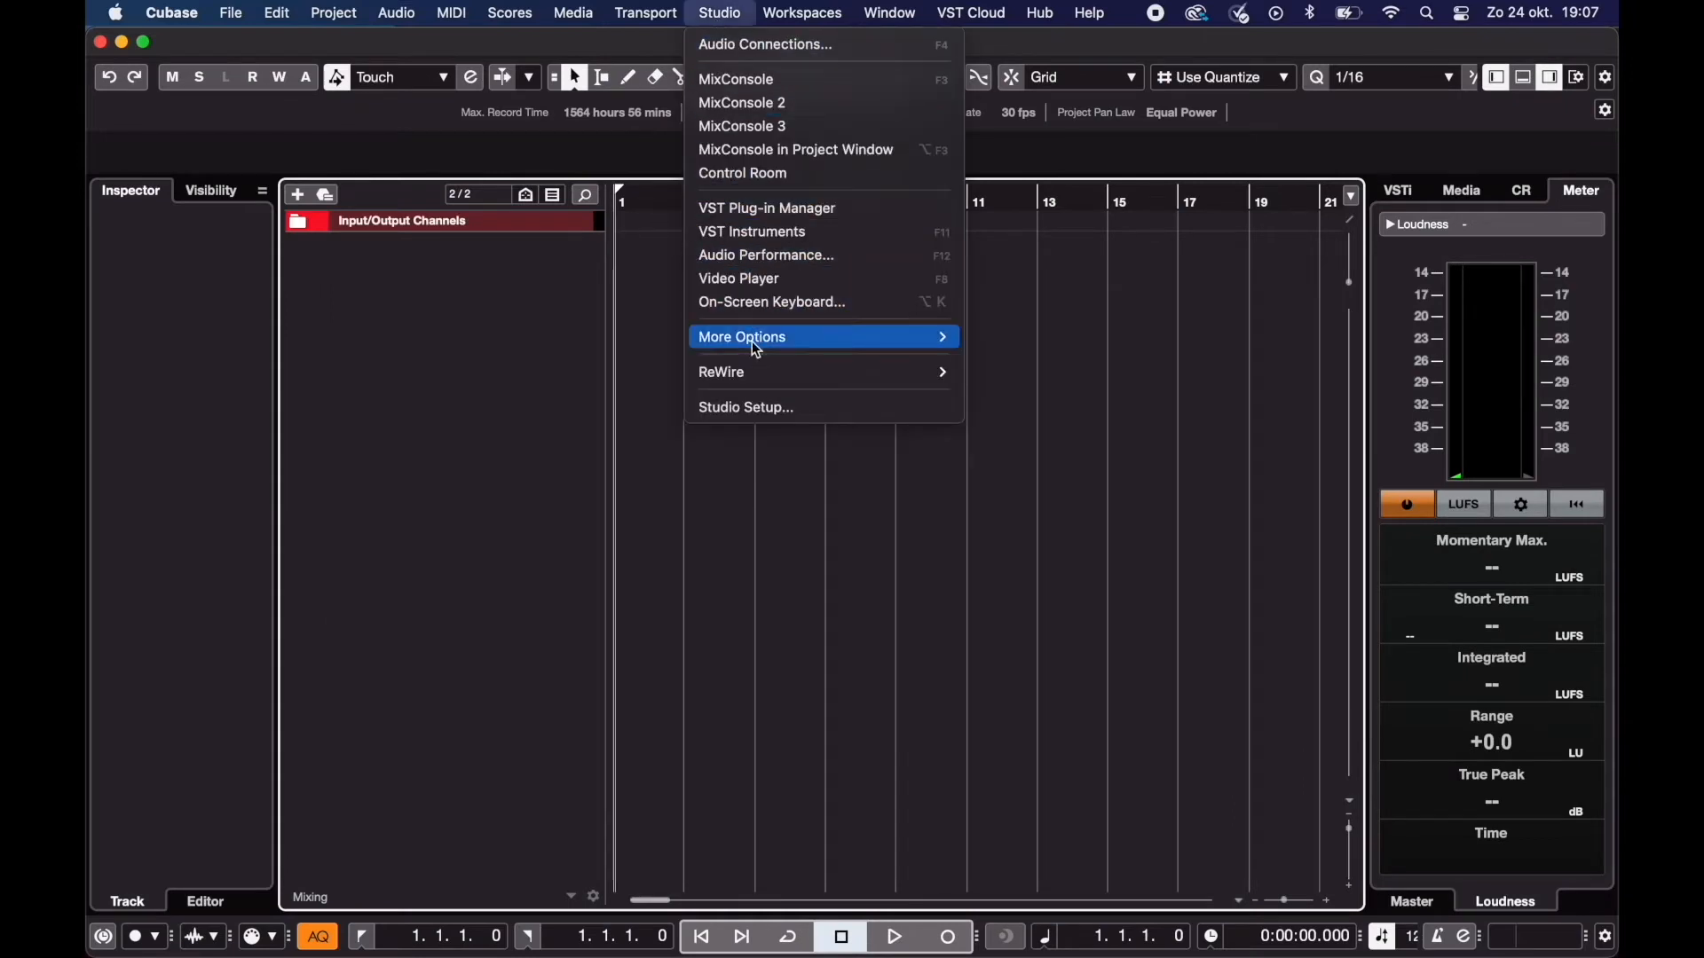
# Step: In Studio Setup, switch the ASIO driver from Built-in Audio to EVO4
pyautogui.click(745, 407)
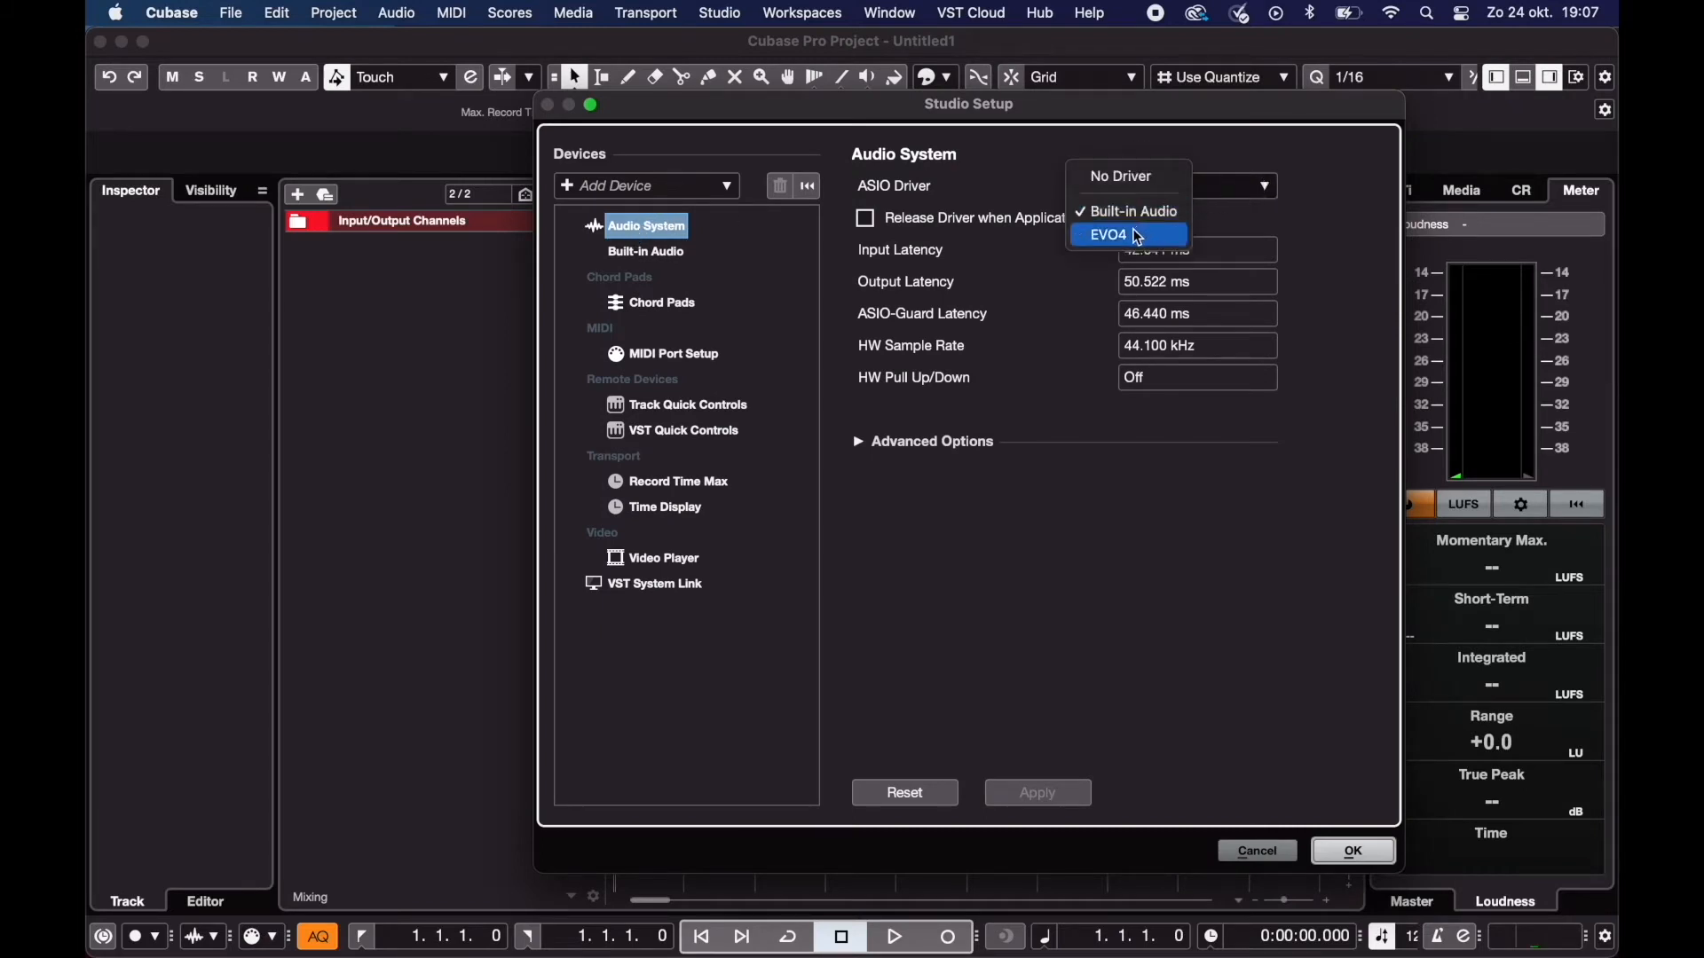
pyautogui.click(1107, 234)
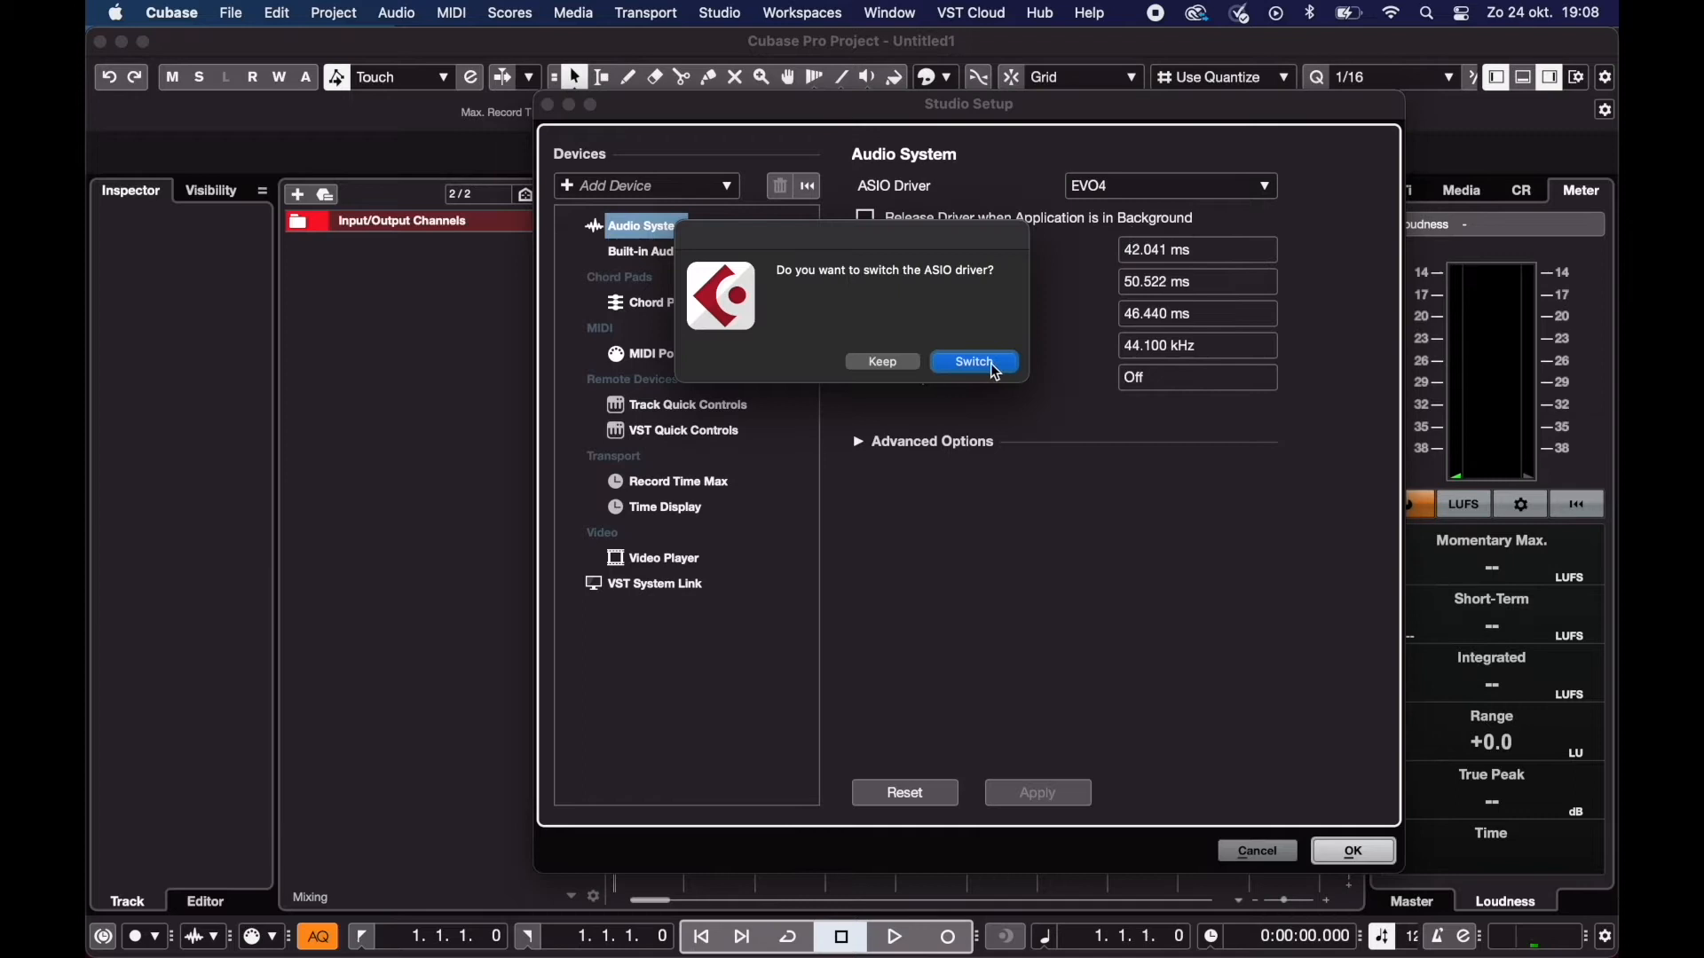
pyautogui.click(972, 362)
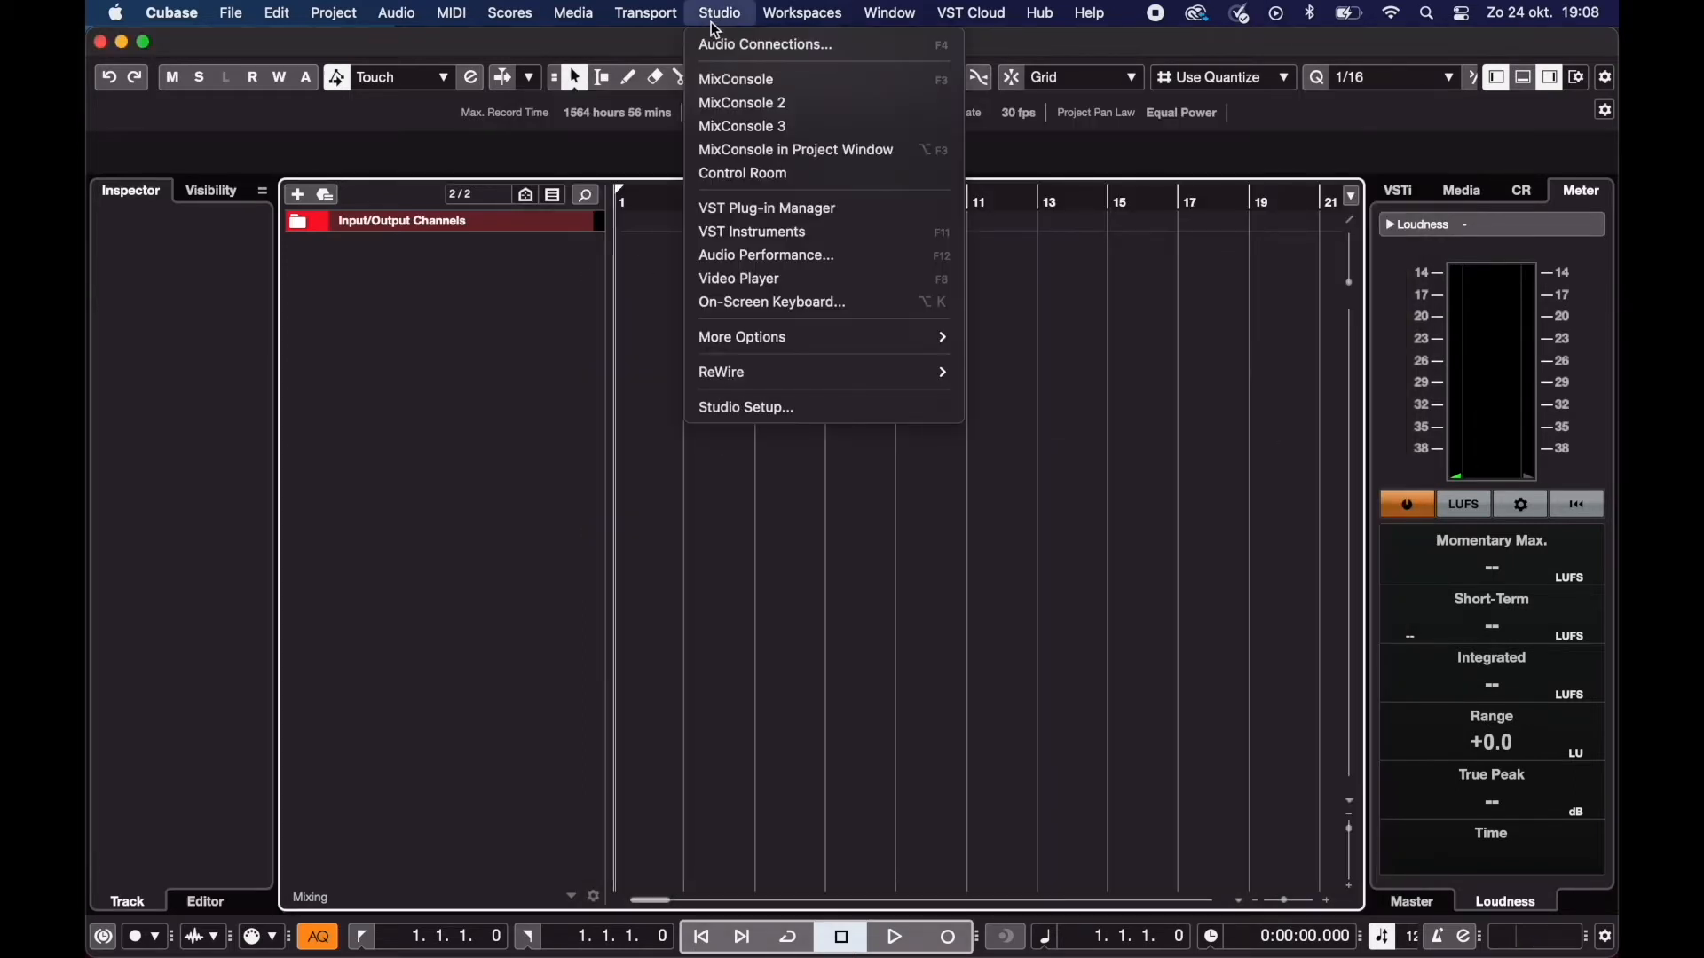
# Step: In Audio Connections > Outputs, remove the default Stereo Out bus, confirming deletion
pyautogui.click(763, 44)
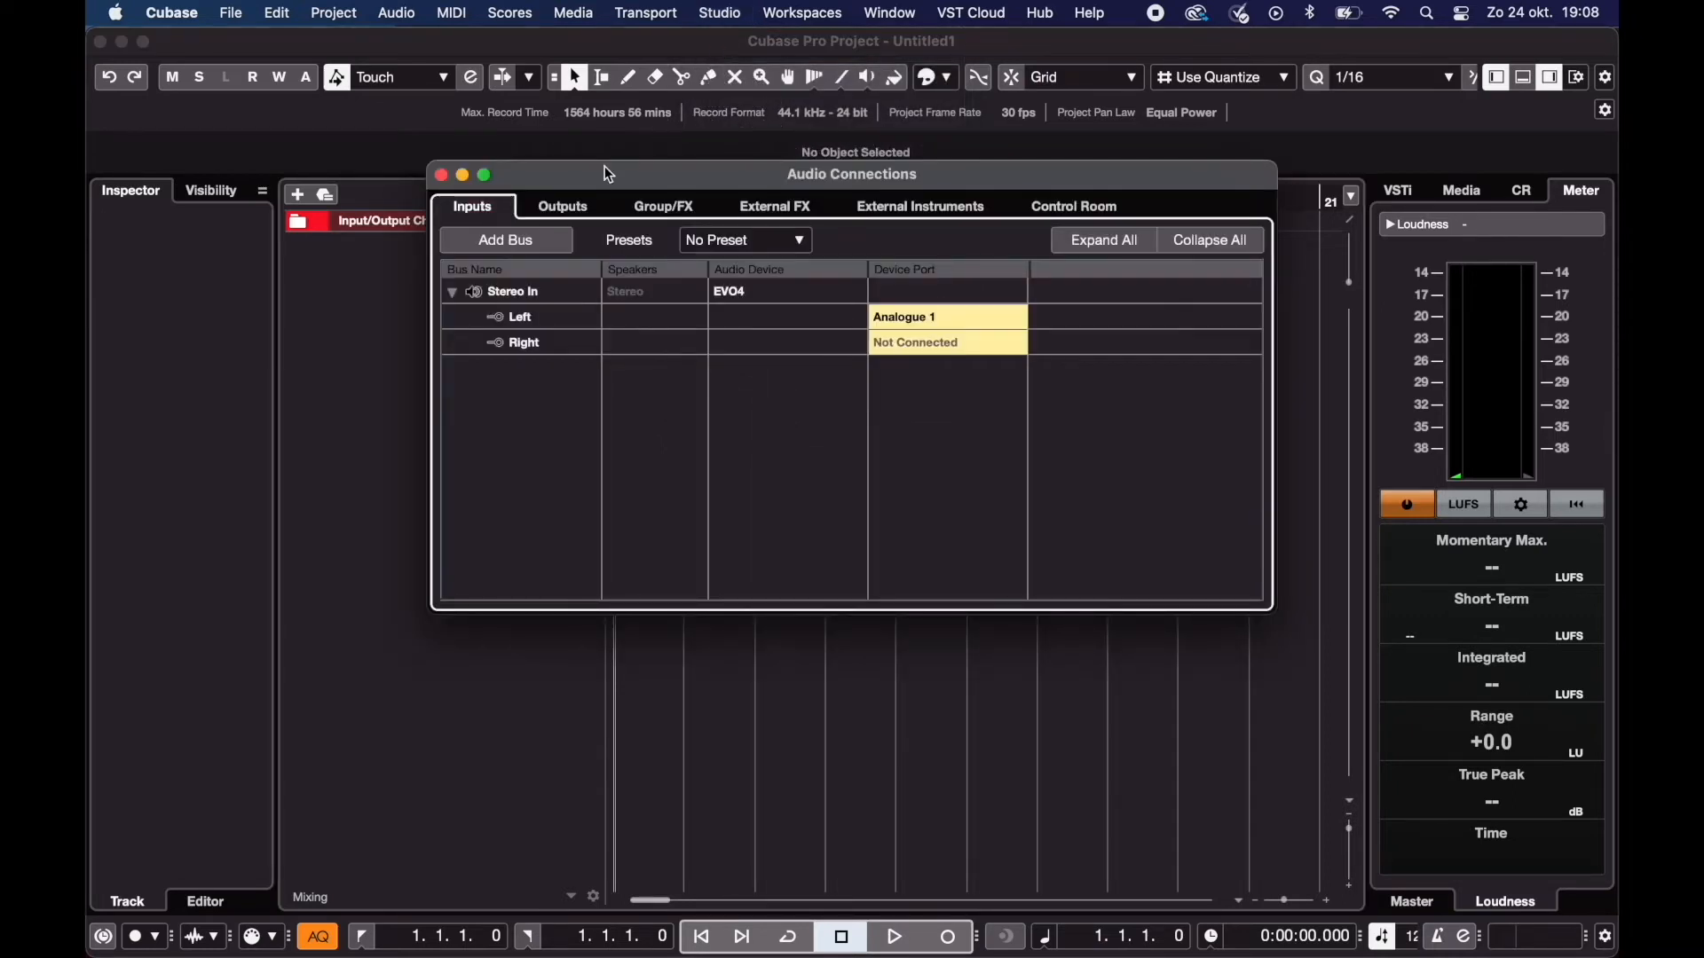
pyautogui.click(563, 206)
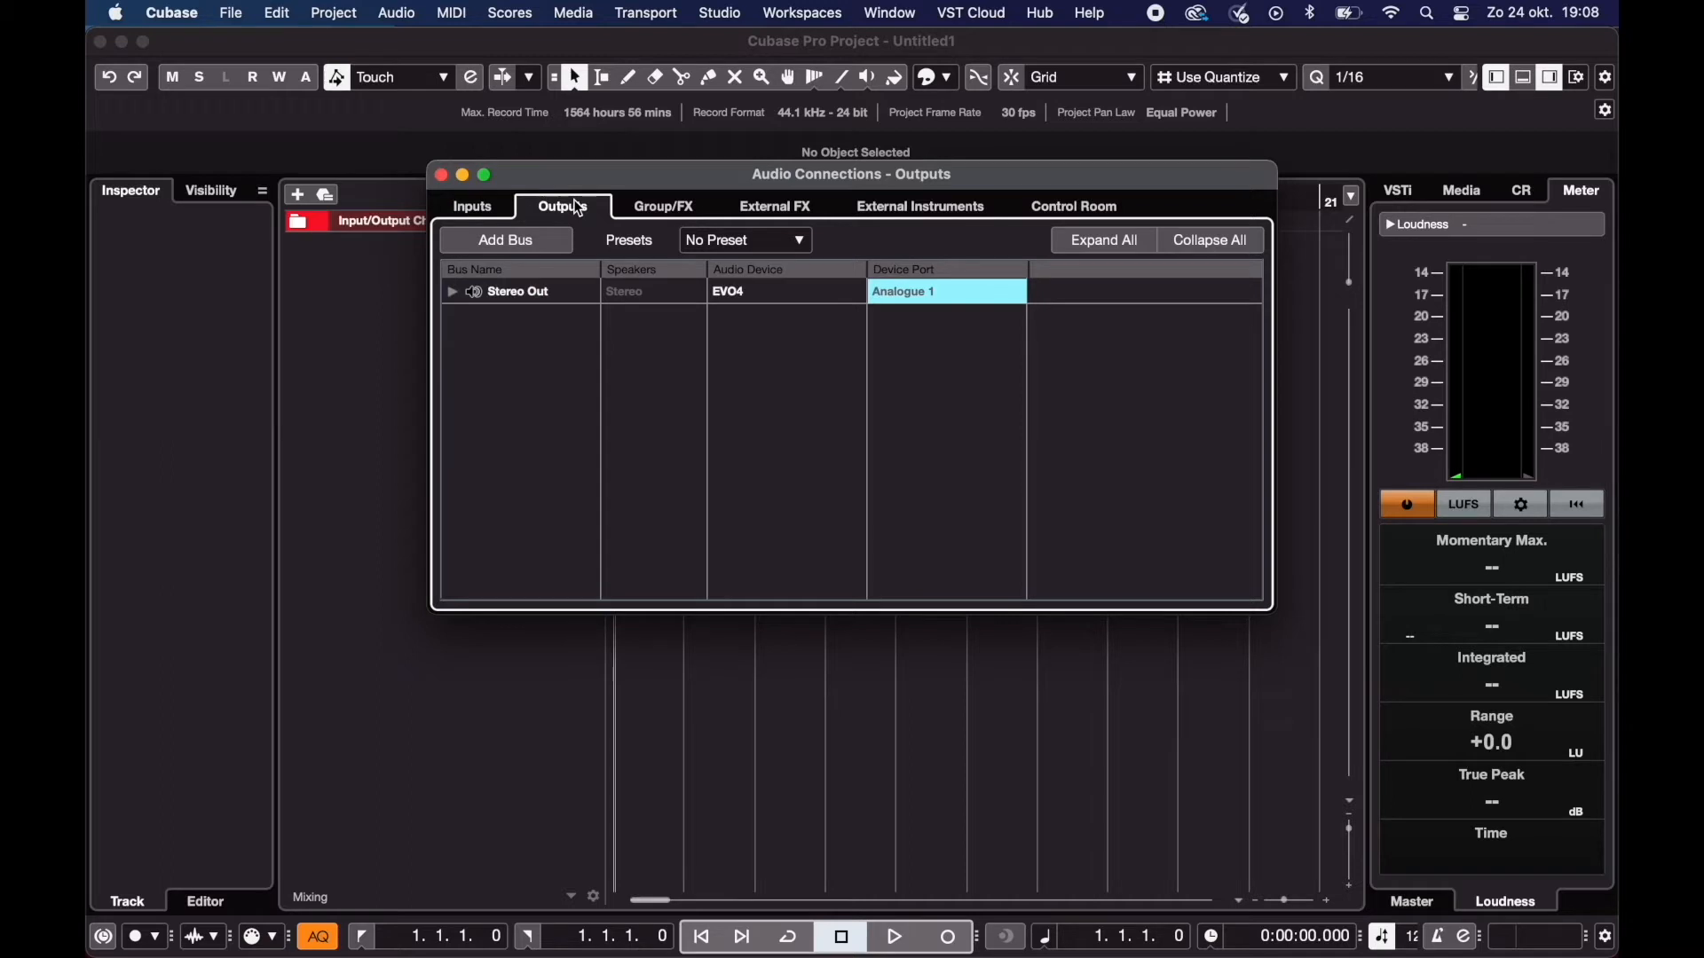
pyautogui.moveTo(534, 297)
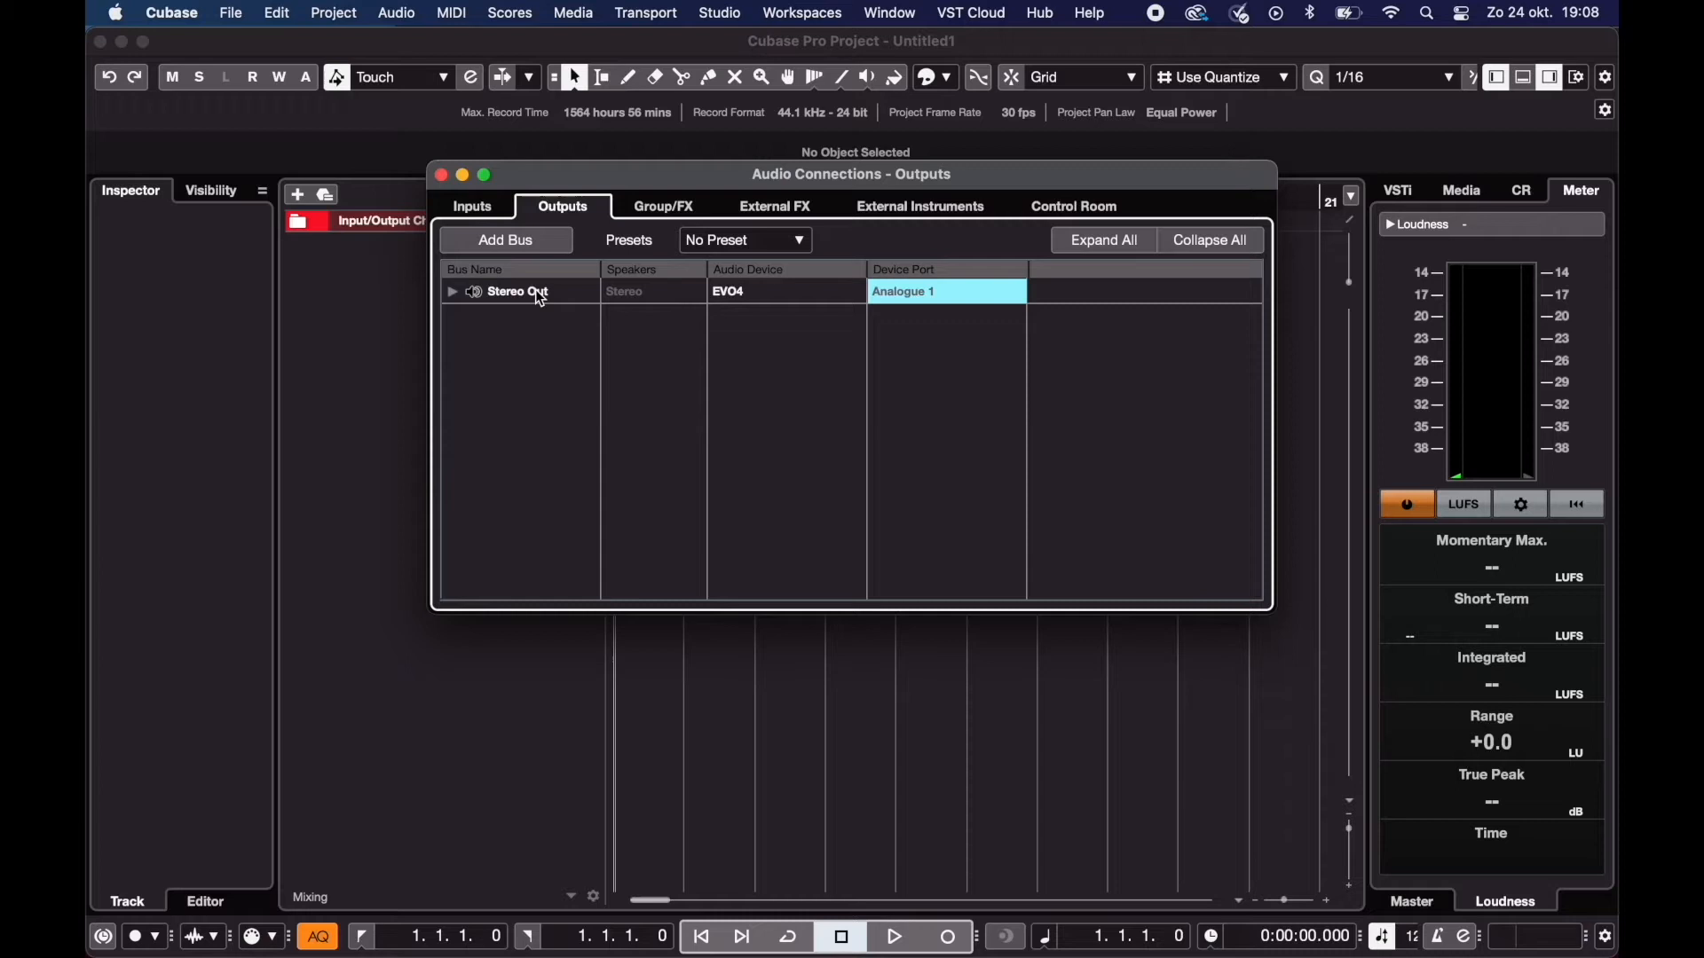
pyautogui.rightClick(516, 291)
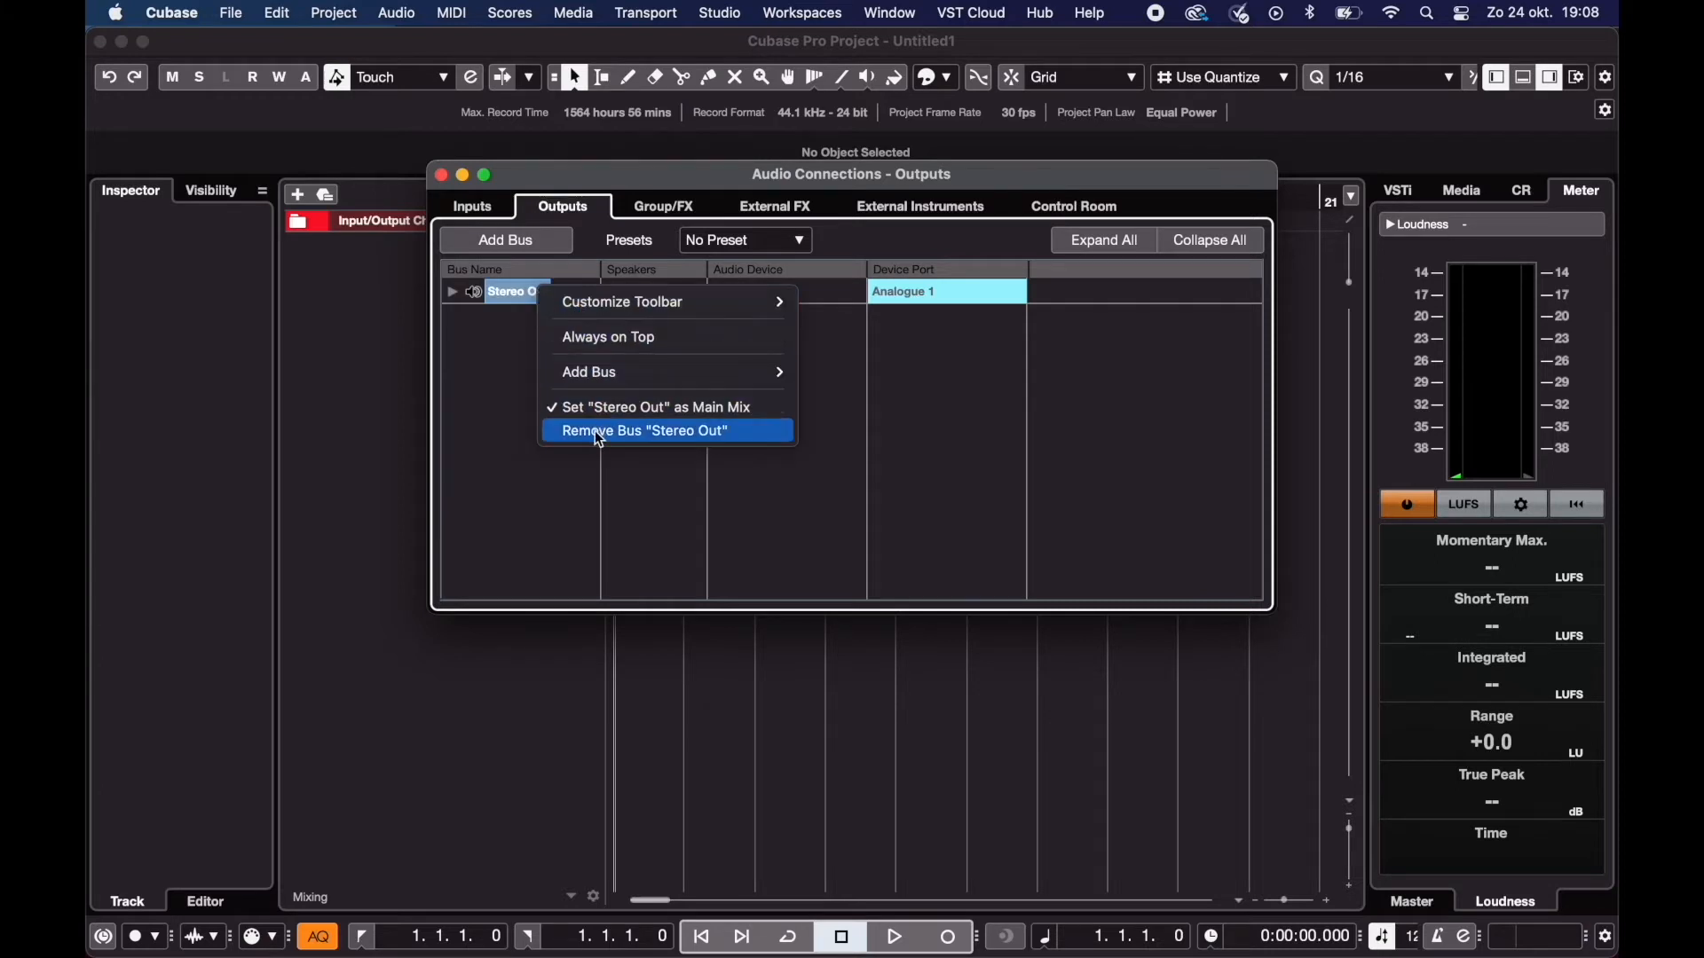
pyautogui.click(642, 429)
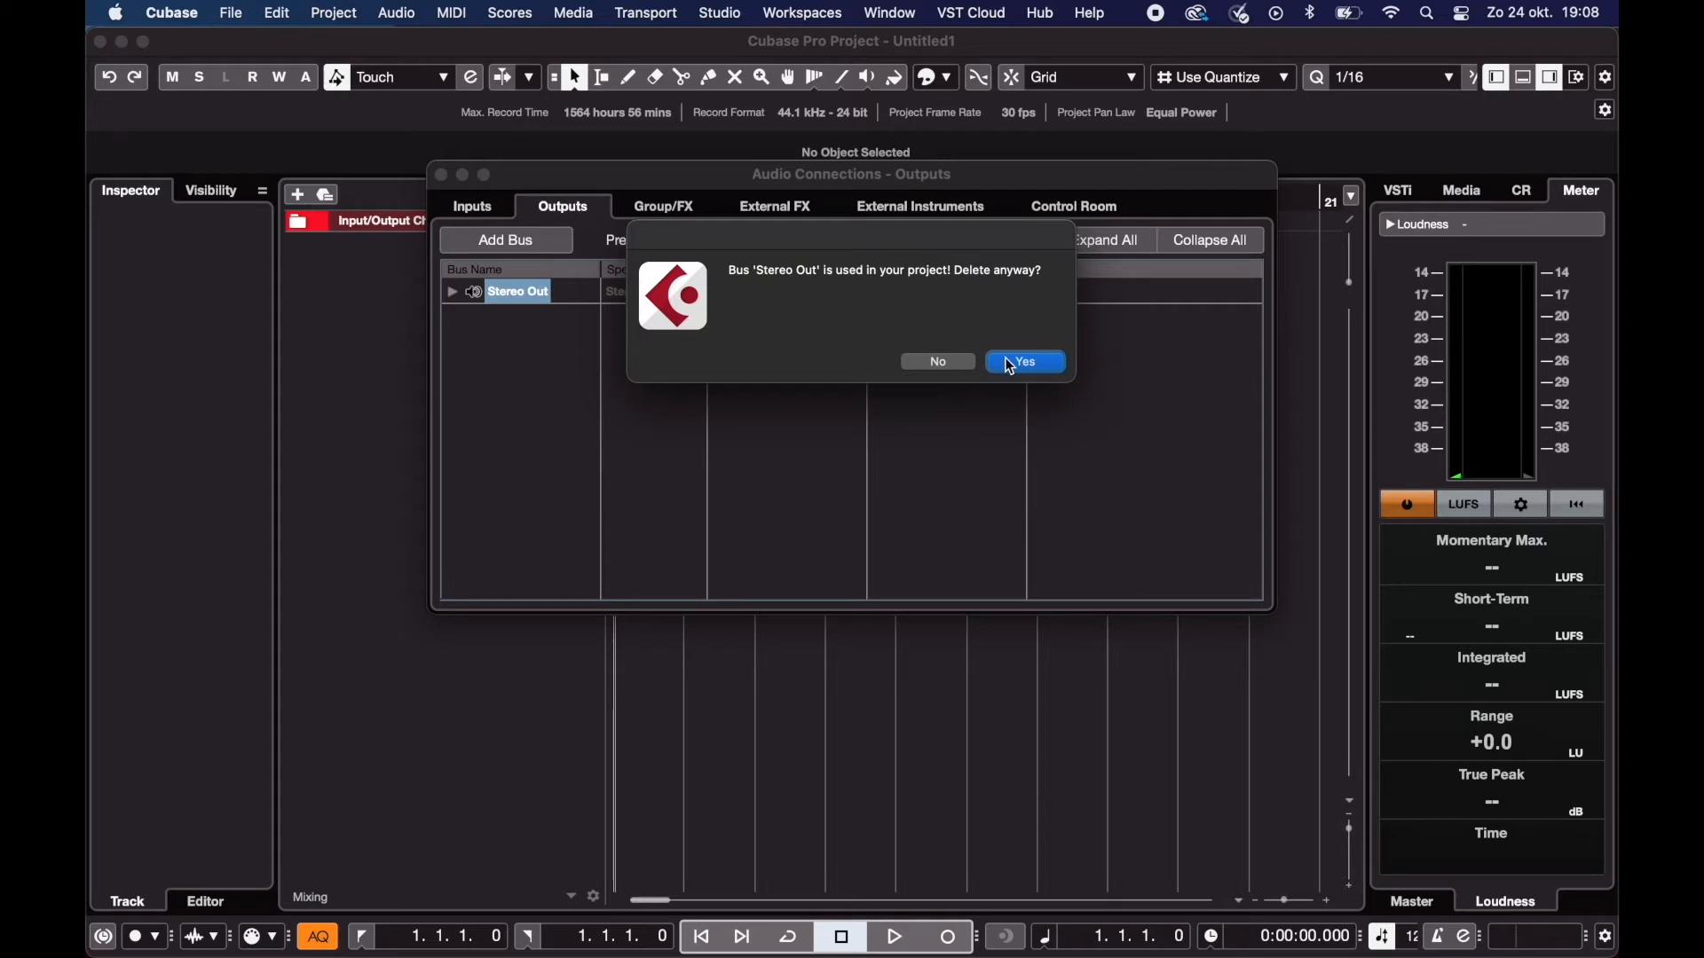
pyautogui.click(1021, 360)
pyautogui.write('EVO out')
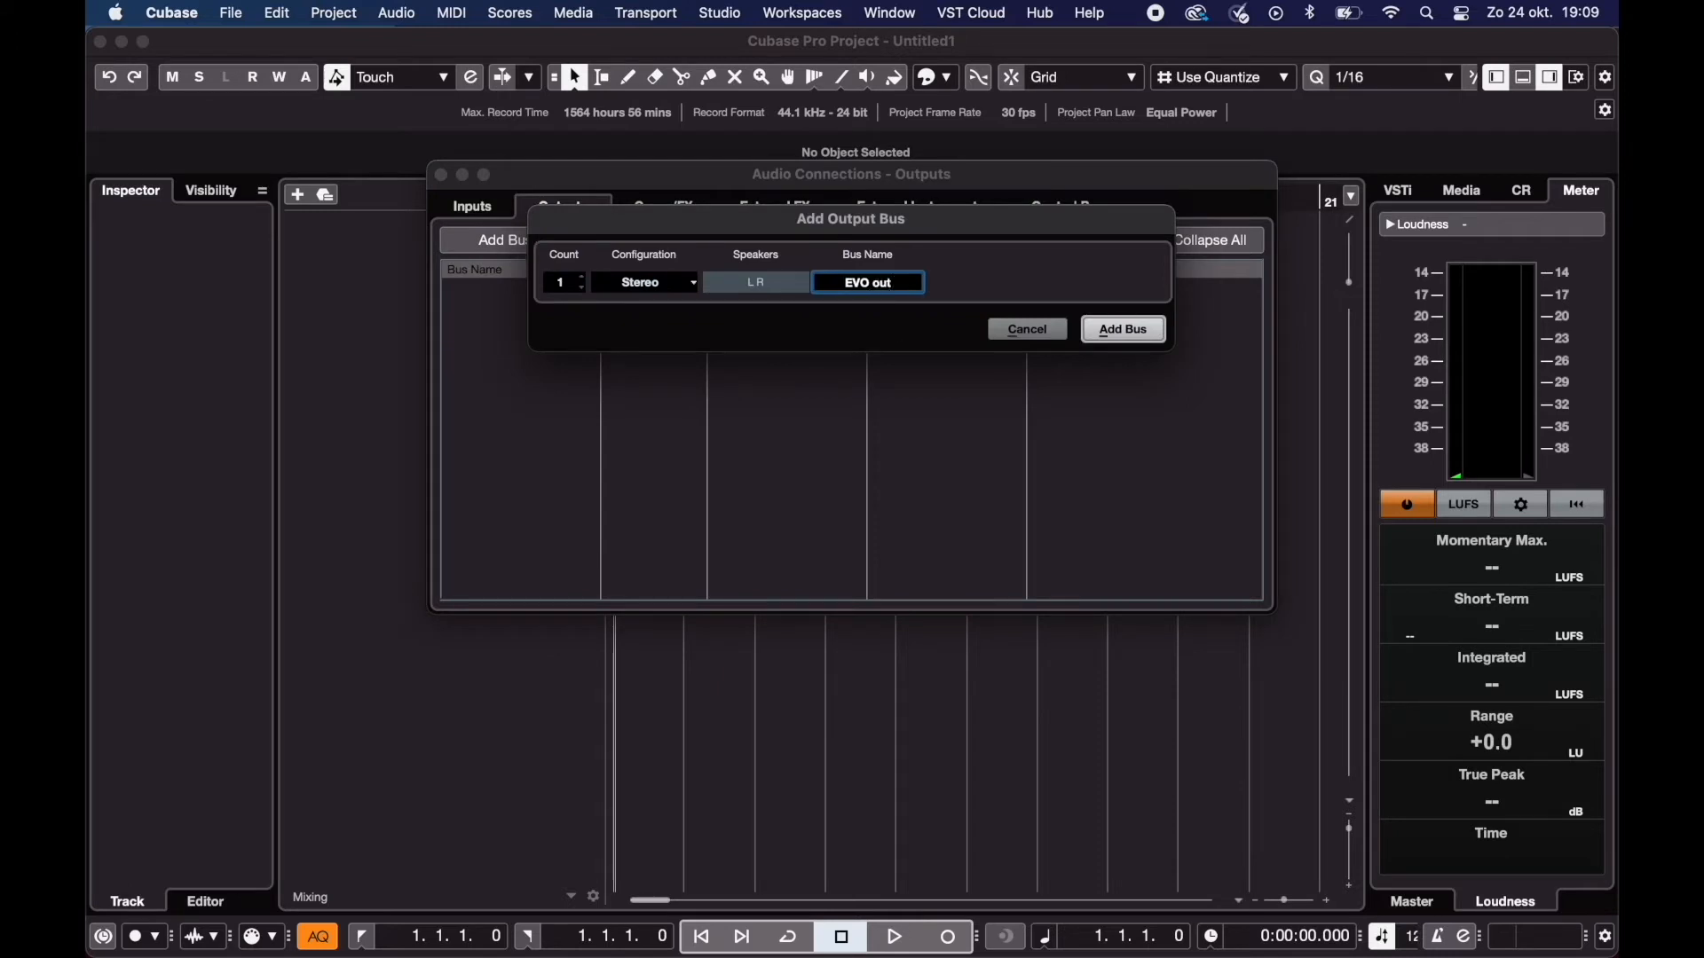
# Step: Add a stereo output bus named EVO out routed to EVO4 Analogue 1 and 2
pyautogui.click(1121, 328)
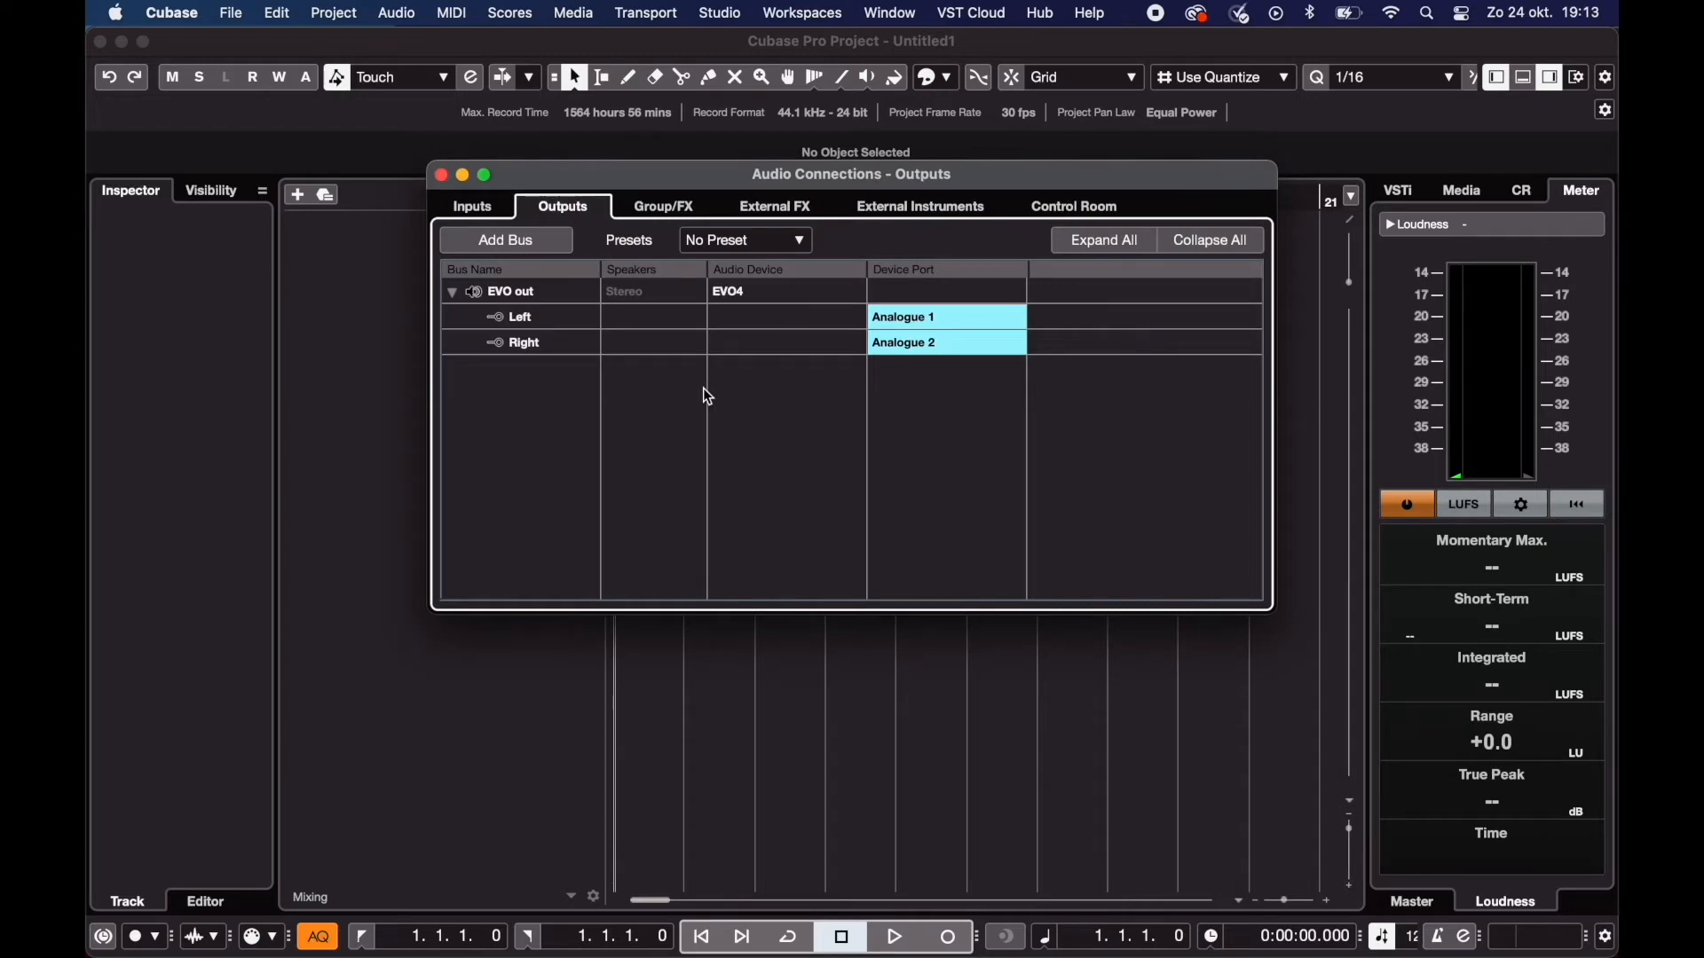
# Step: On the Inputs tab, remove the existing stereo EVO in bus
pyautogui.click(472, 206)
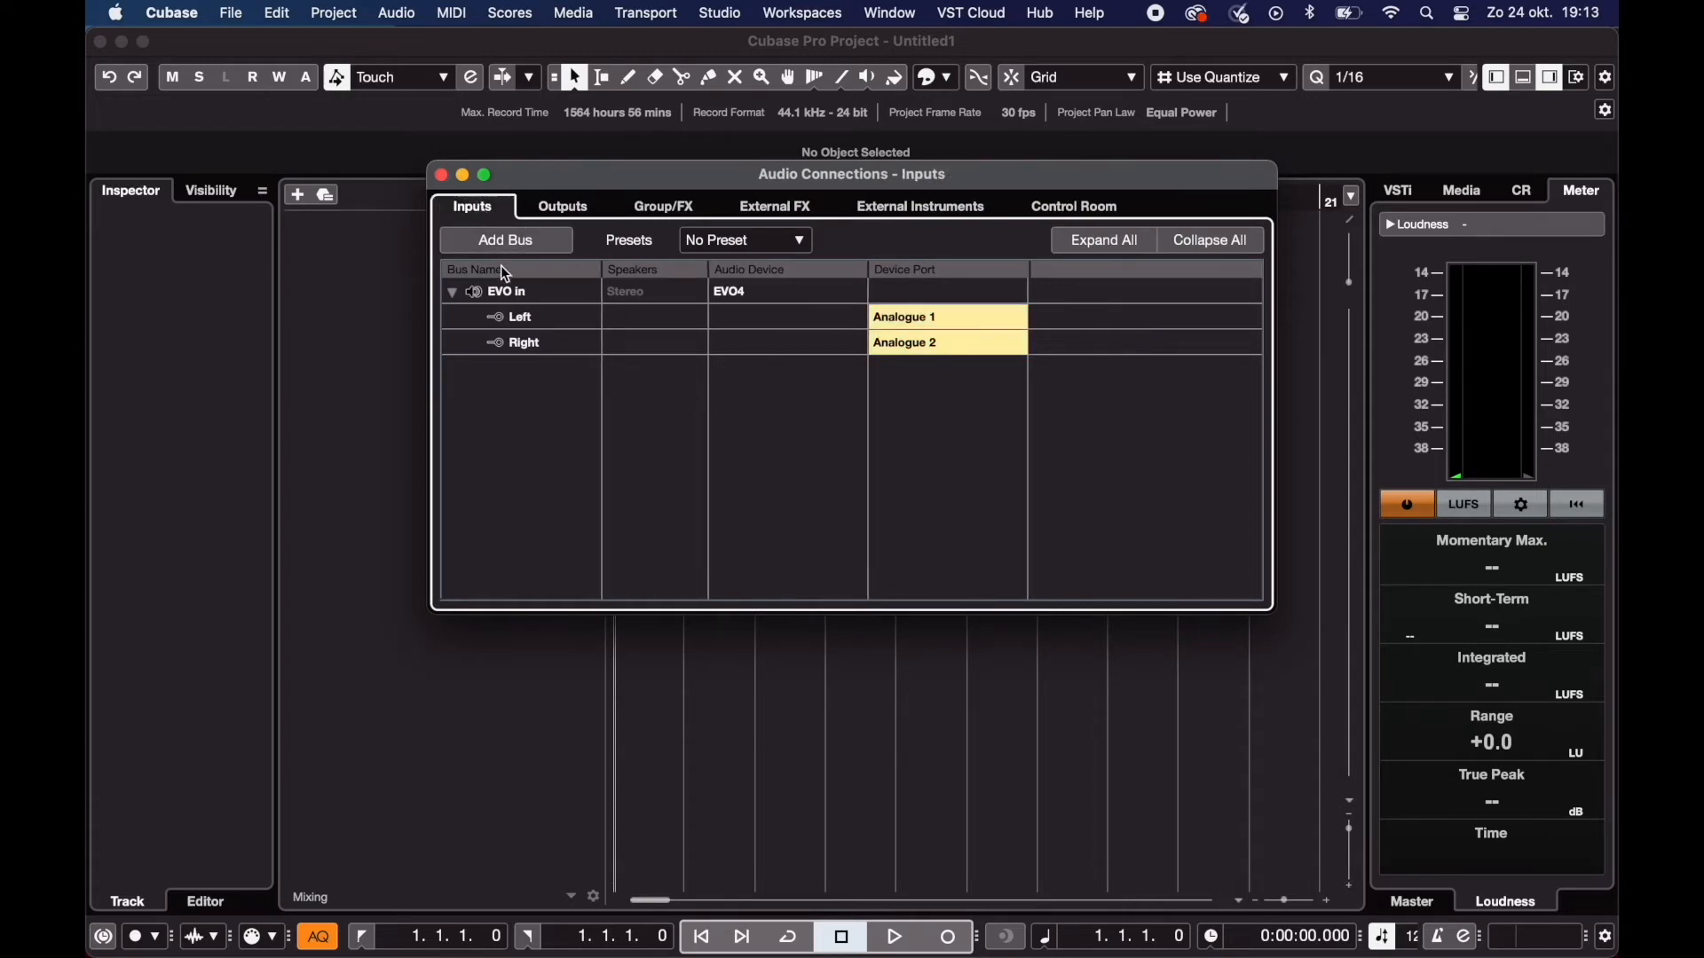
pyautogui.rightClick(506, 291)
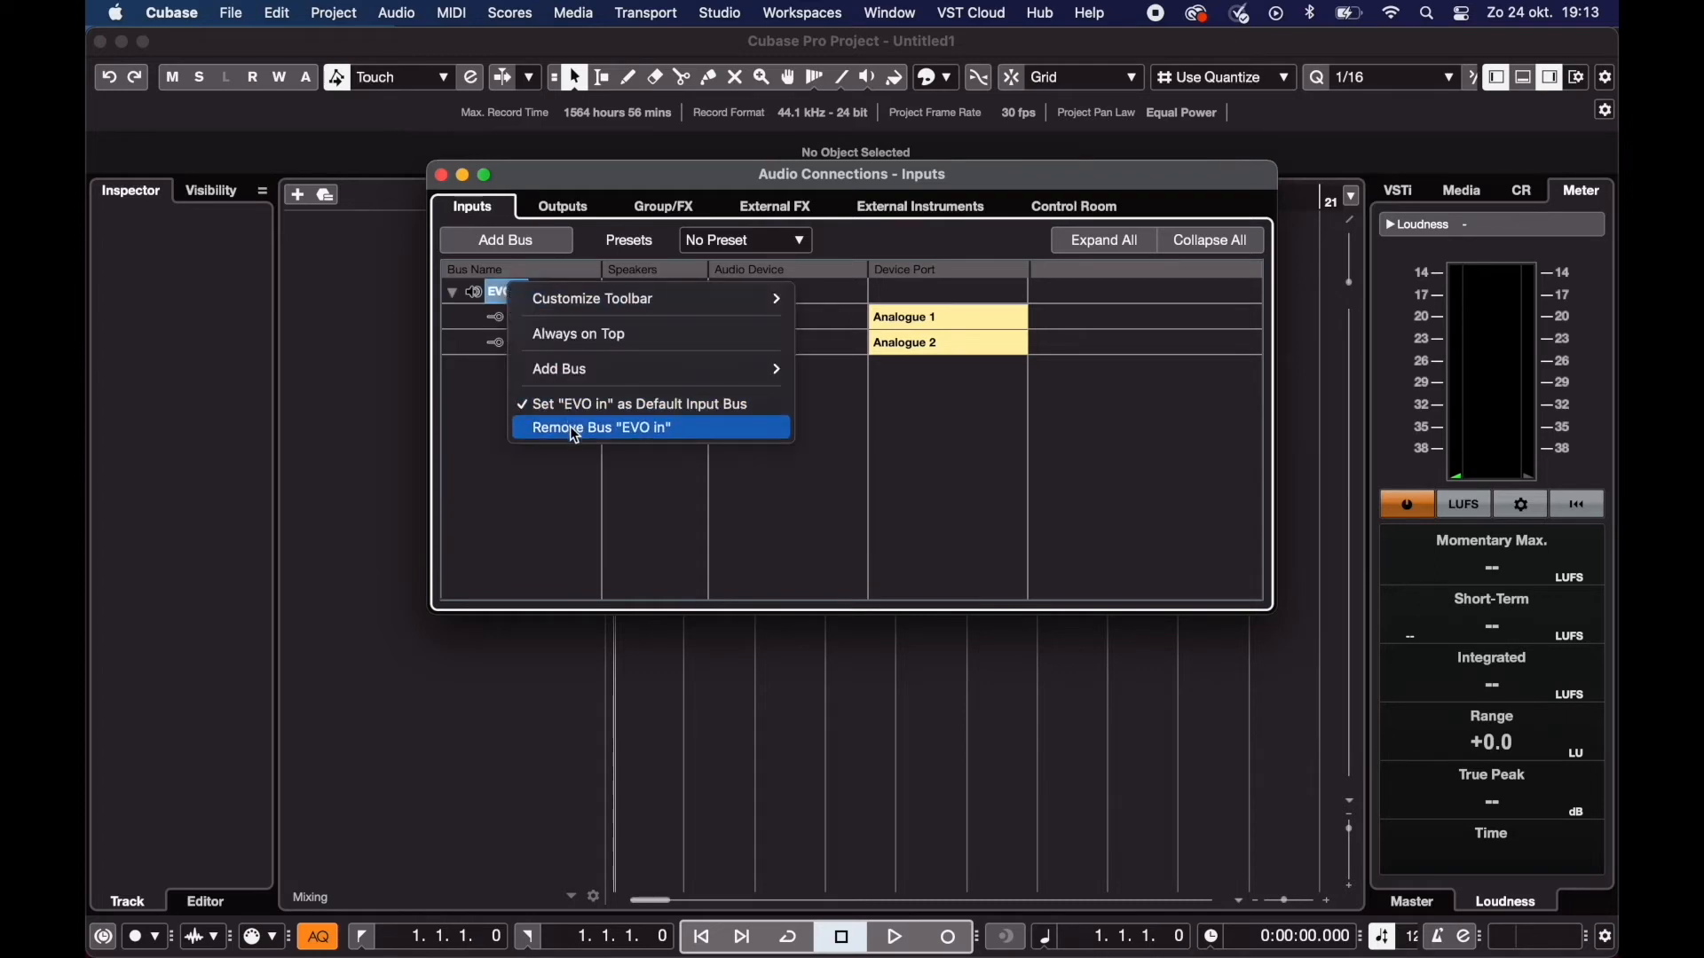
pyautogui.click(600, 428)
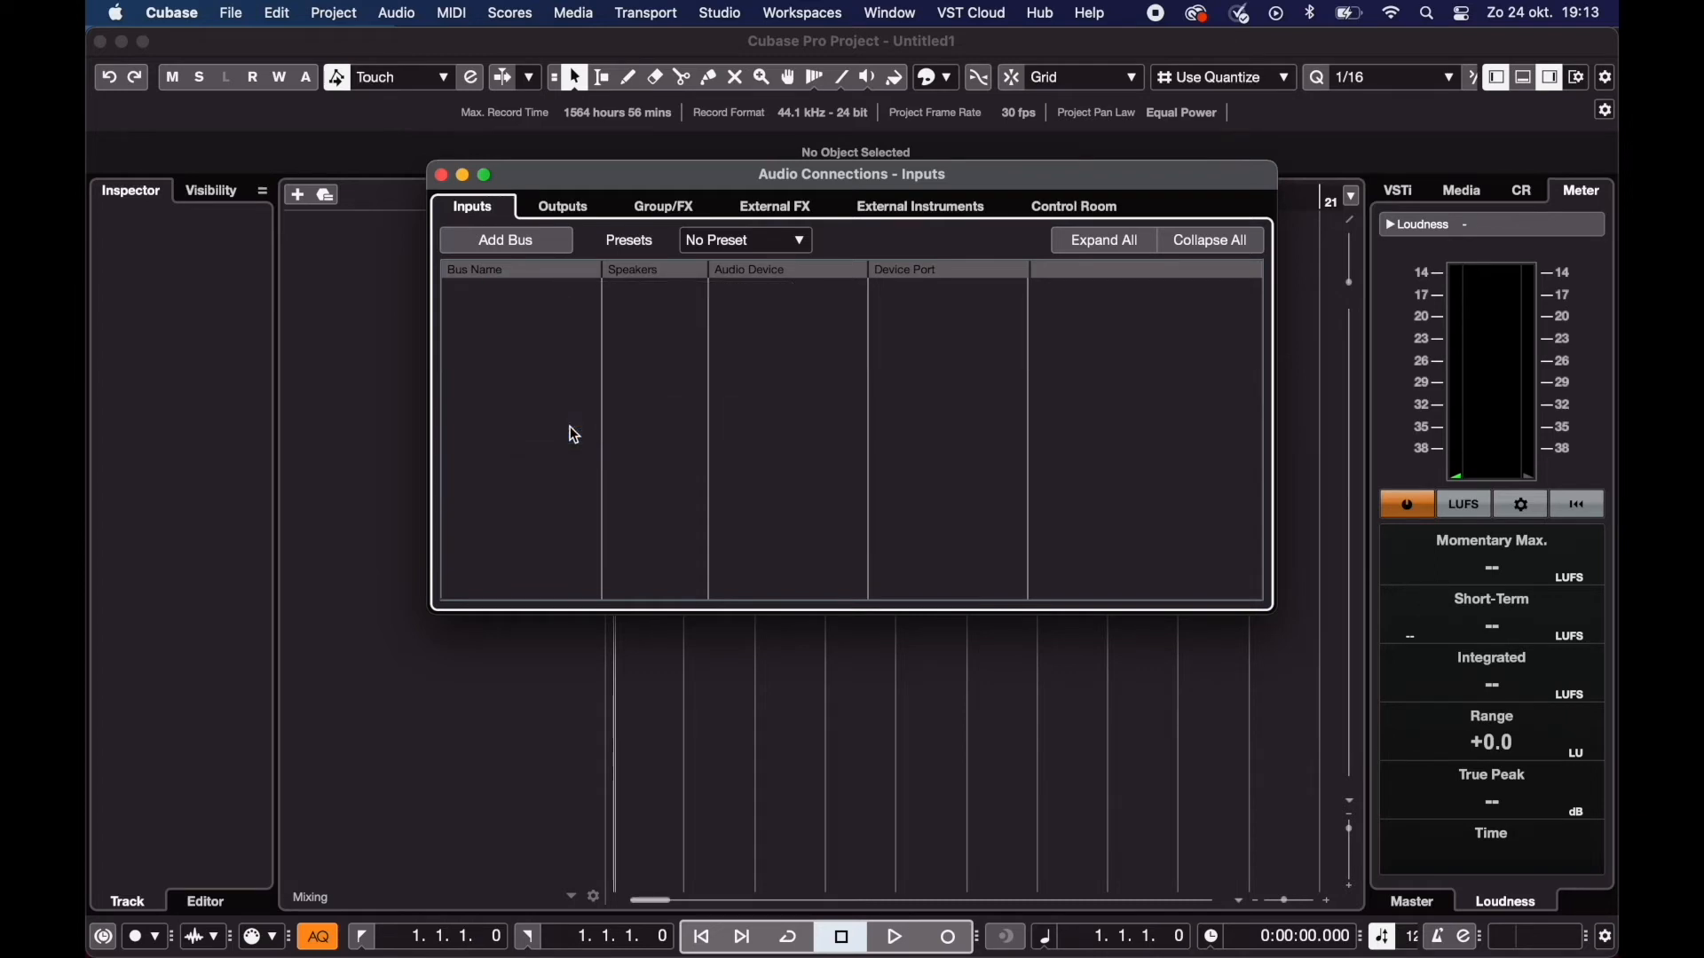
# Step: Add a mono input bus named EVO in on EVO4 Analogue 1 and close the connections window
pyautogui.click(504, 239)
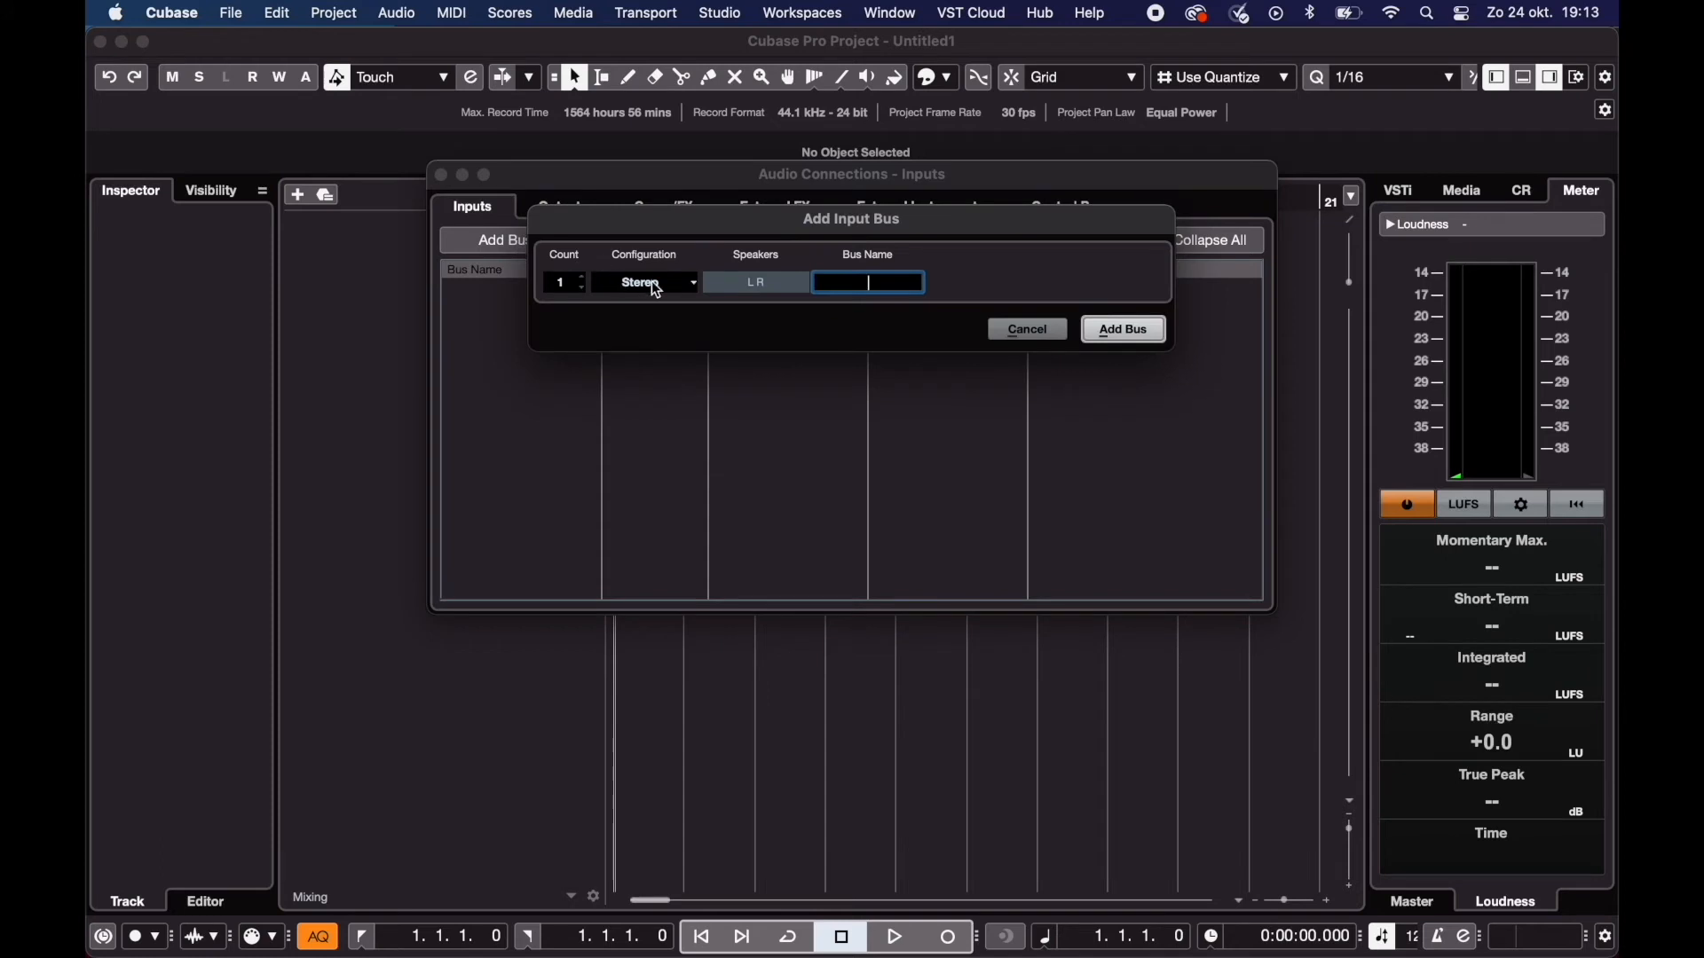
pyautogui.click(643, 282)
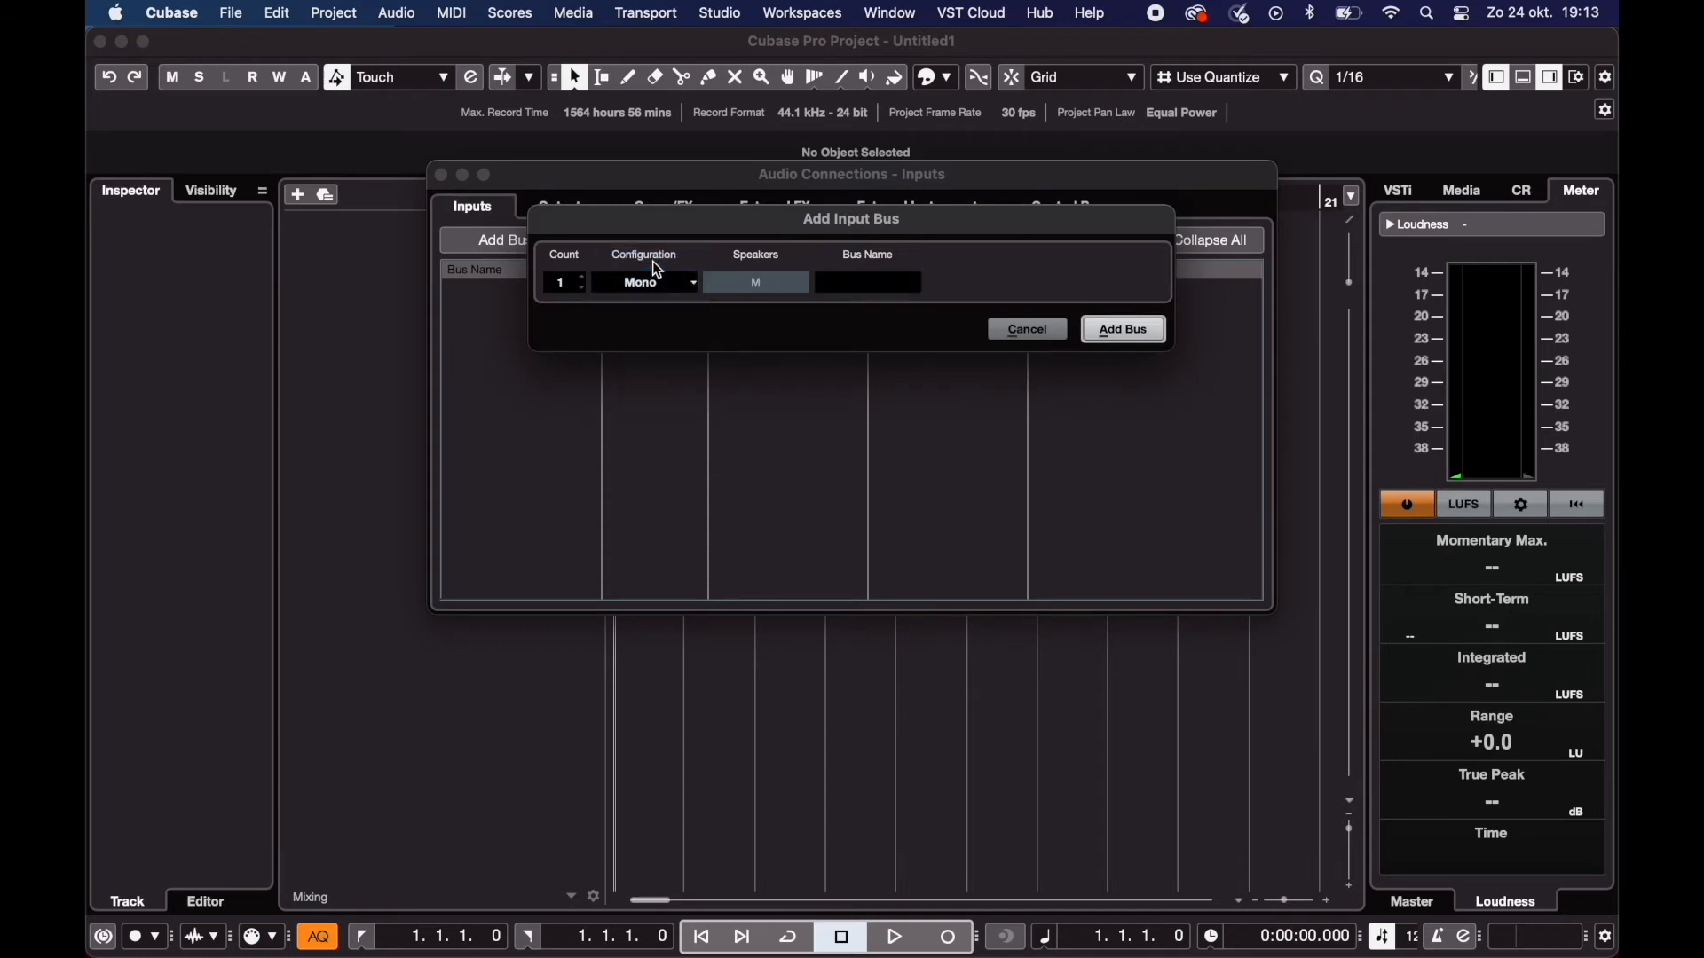
pyautogui.click(866, 282)
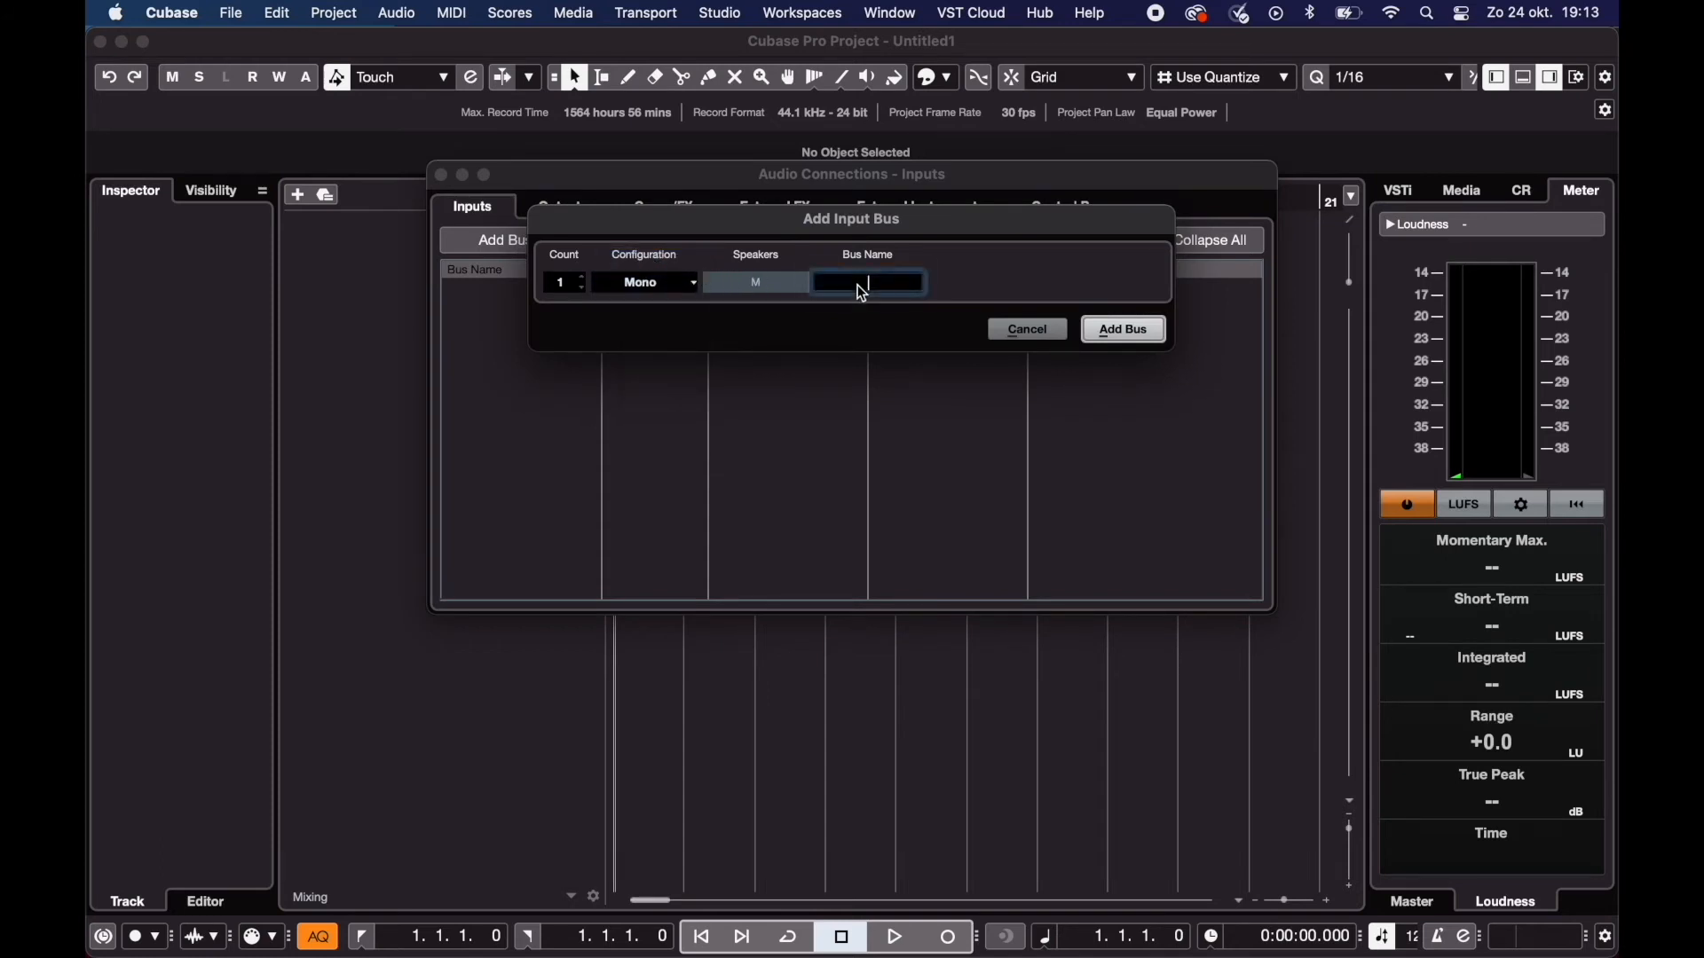
pyautogui.write('EVO in')
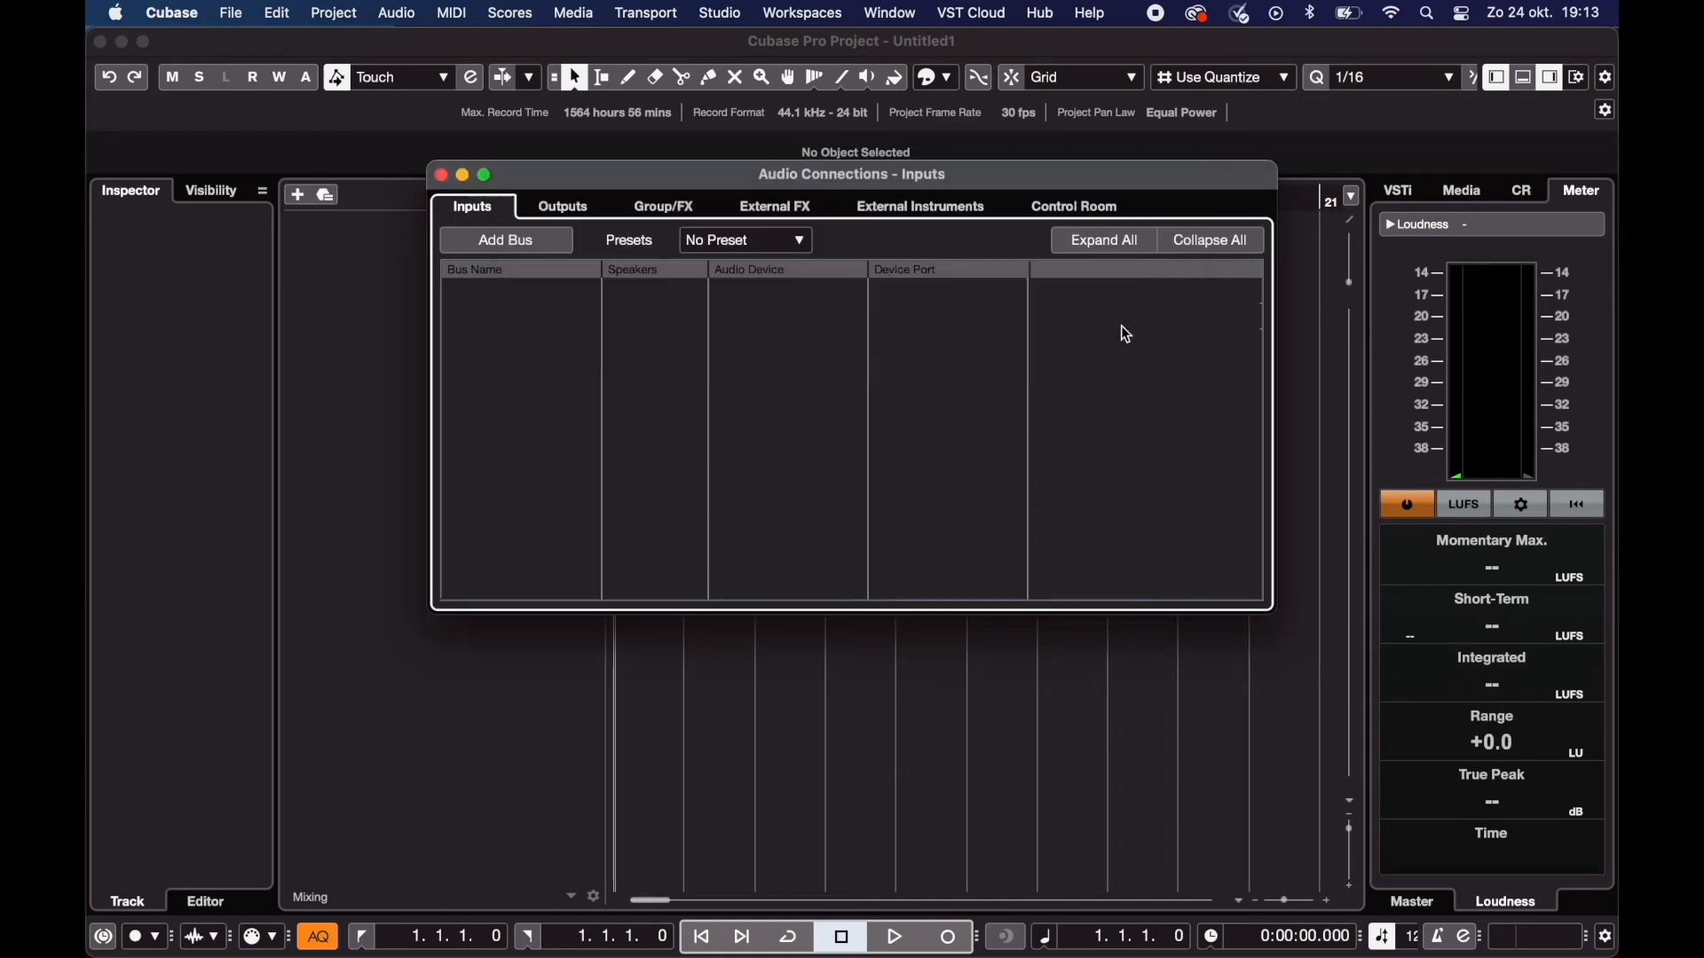
pyautogui.click(946, 316)
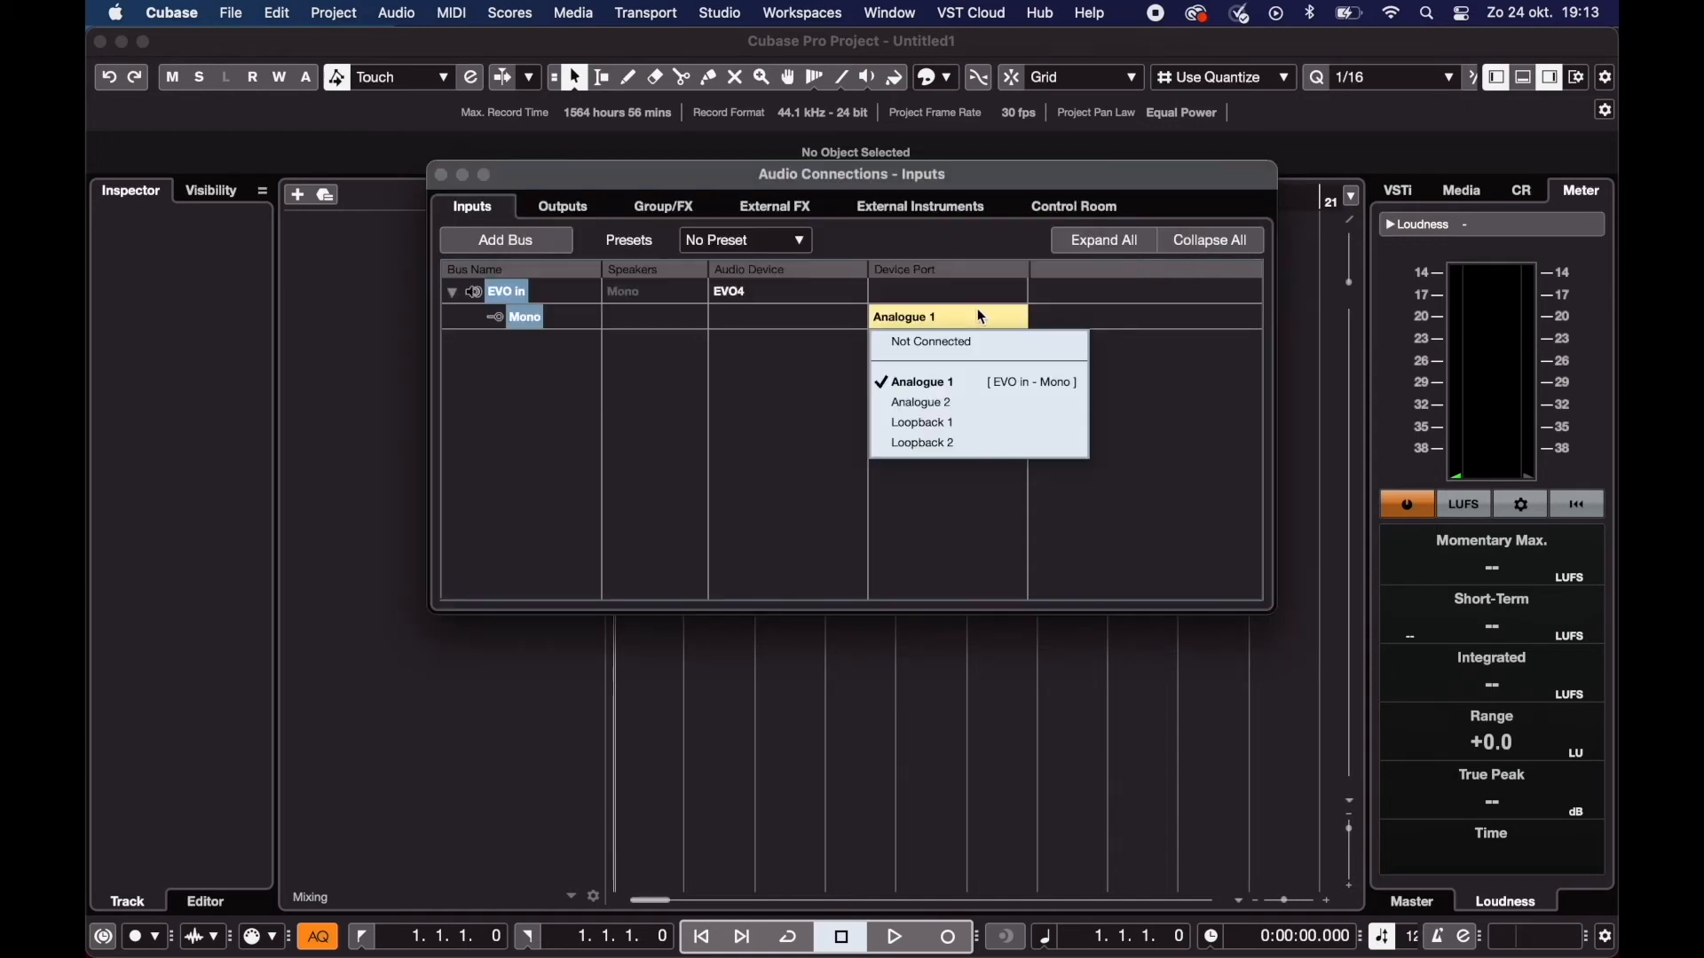
pyautogui.click(921, 382)
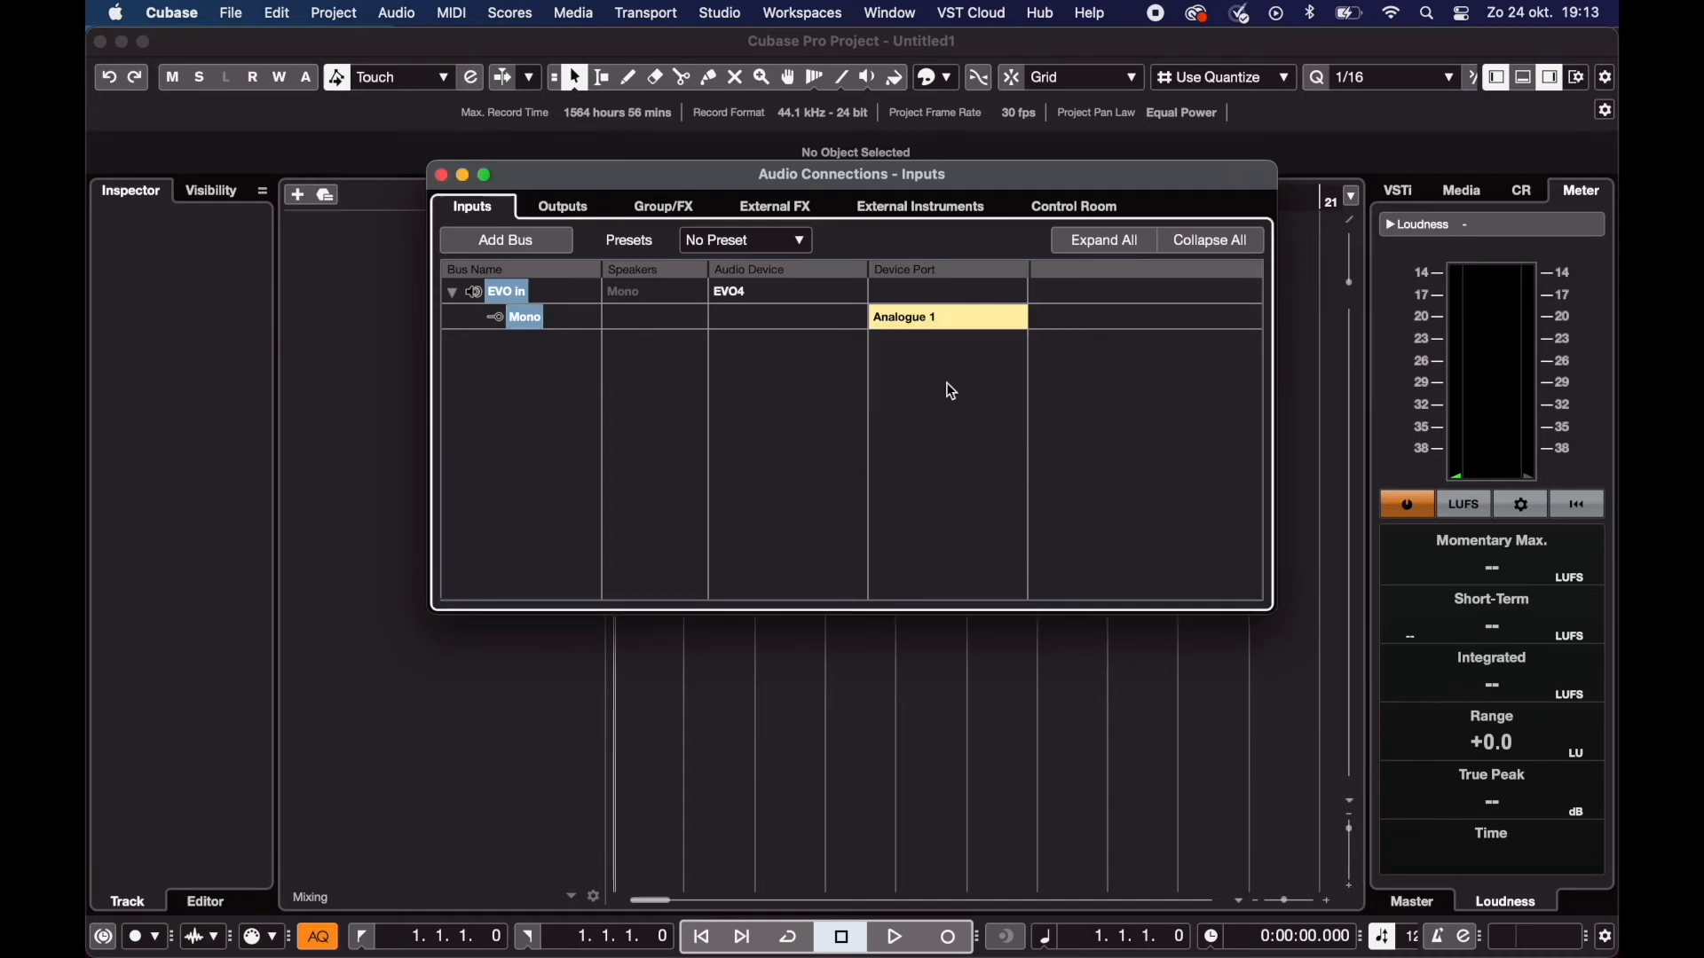
pyautogui.click(440, 176)
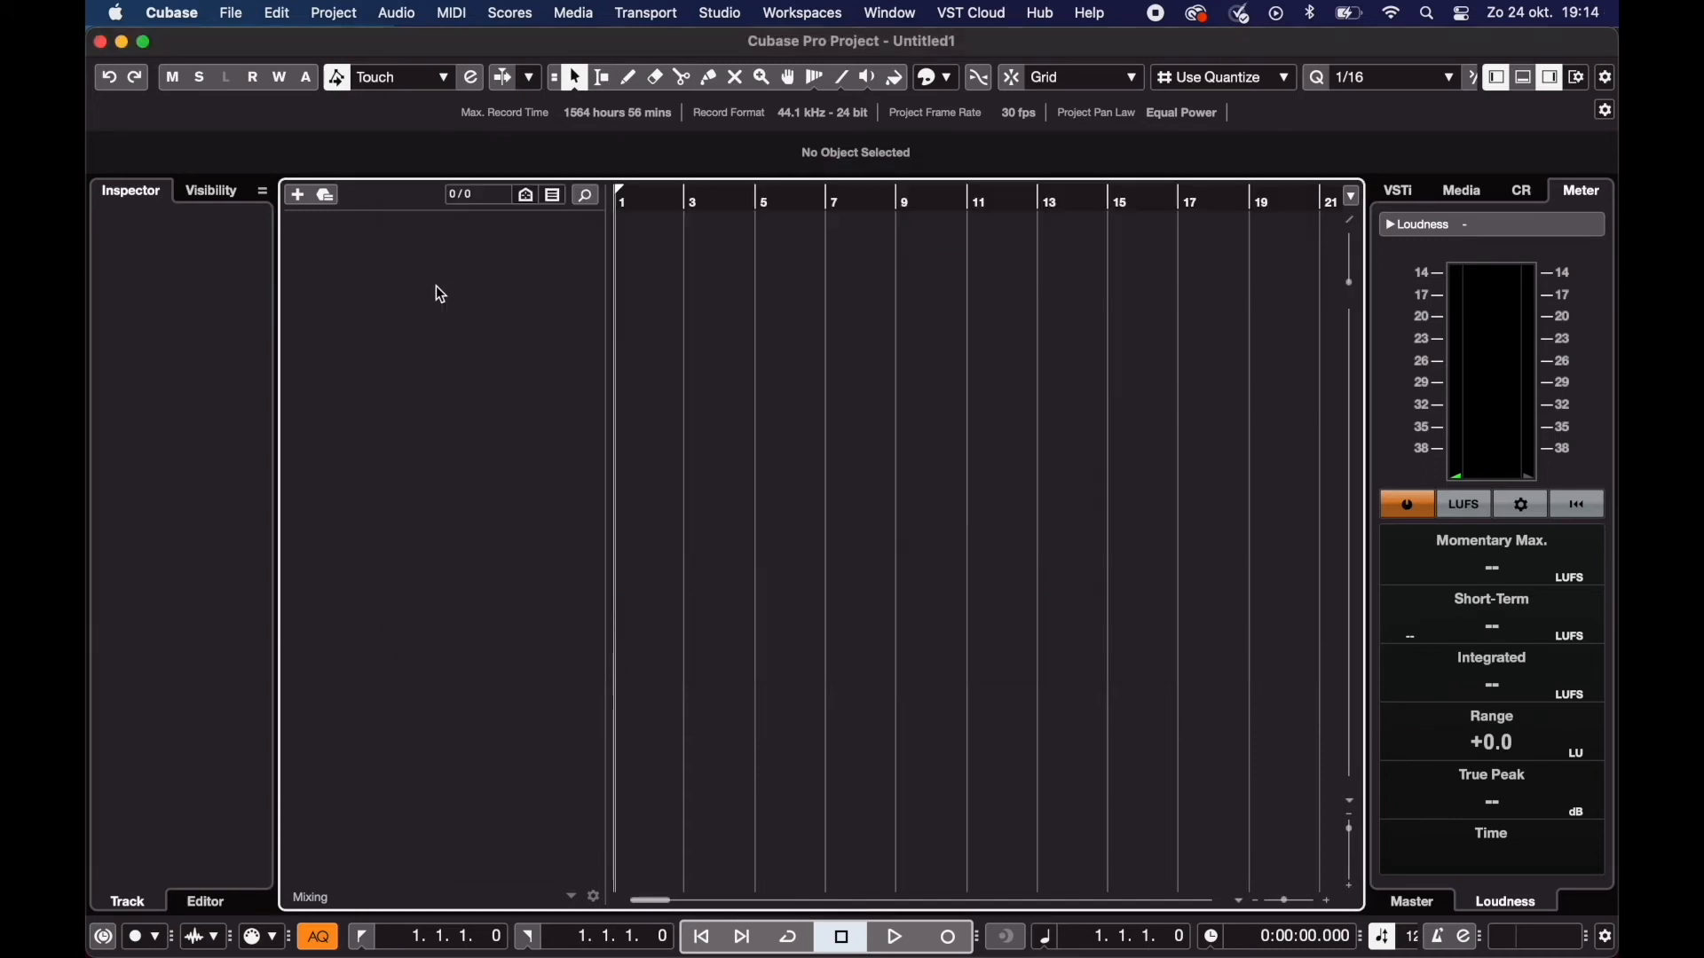
pyautogui.moveTo(473, 312)
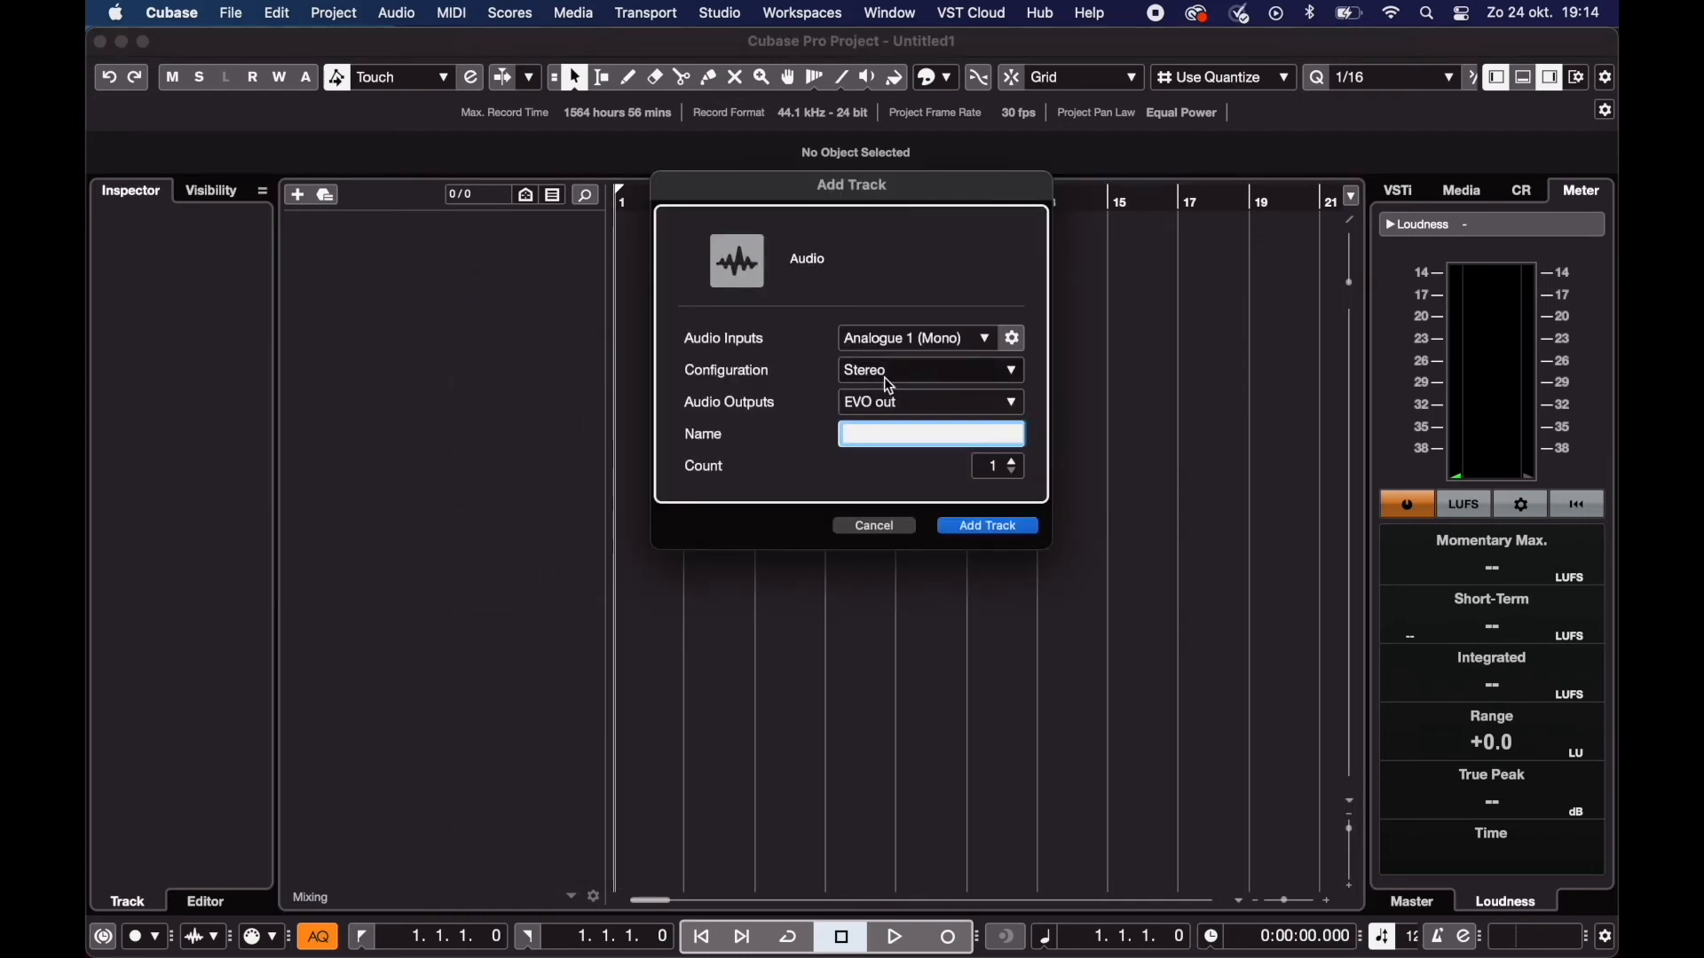
# Step: Add a mono audio track with input from EVO in and output to EVO out
pyautogui.click(928, 369)
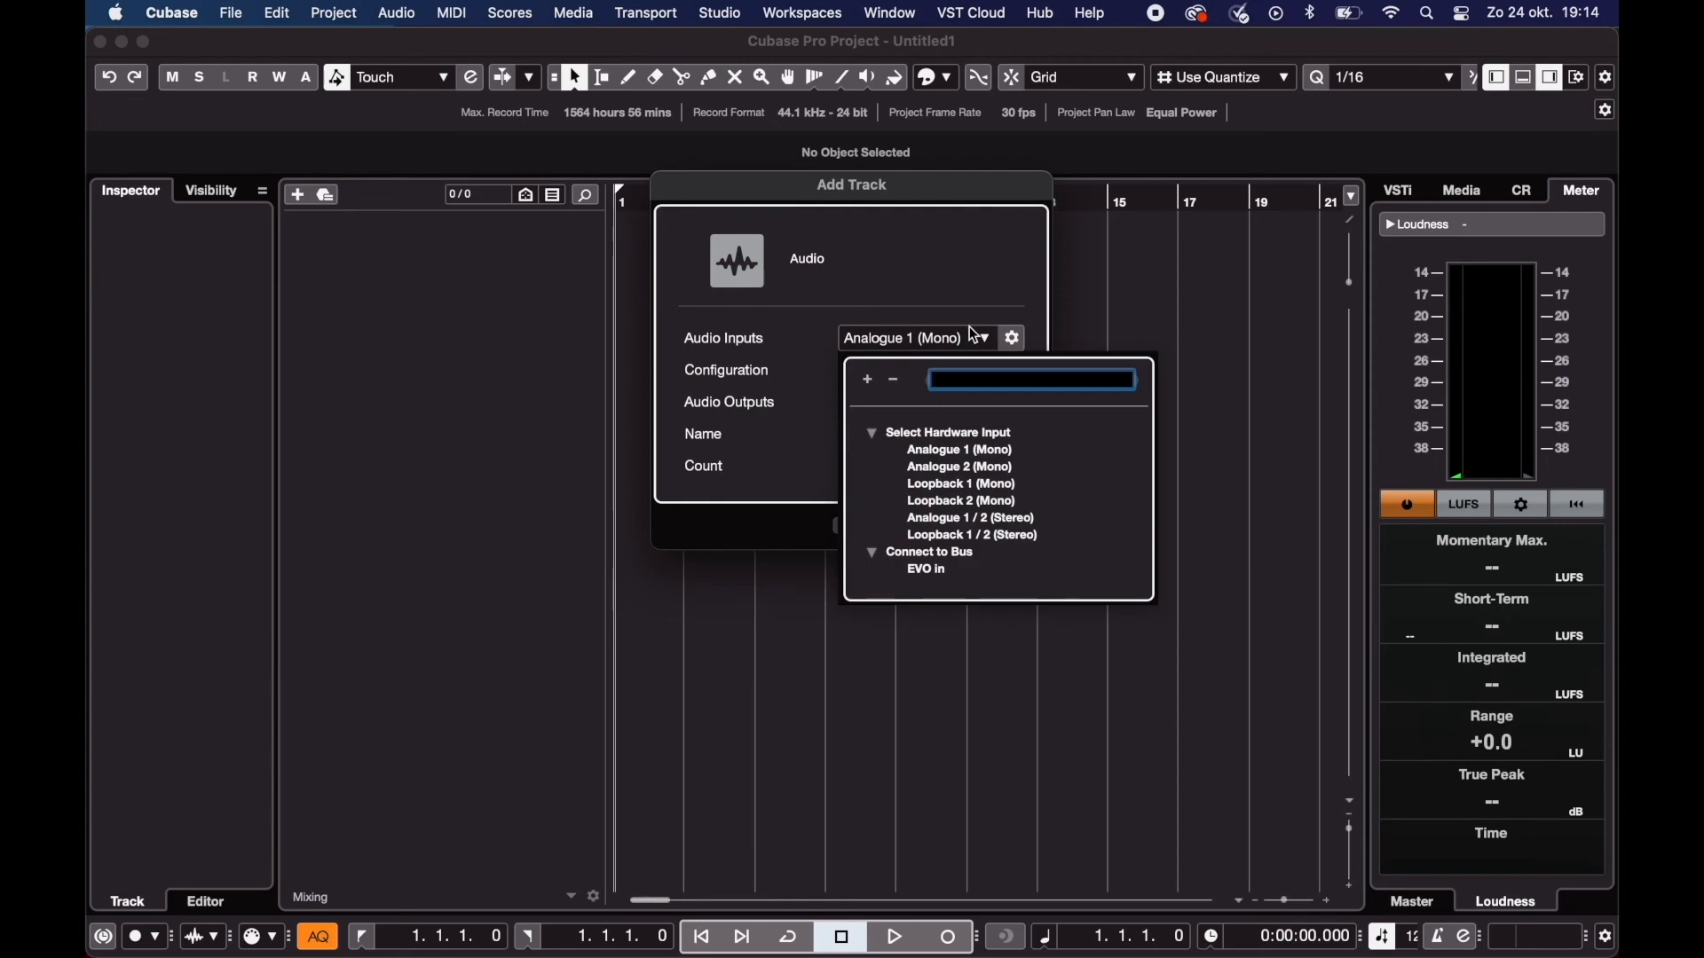
pyautogui.click(924, 568)
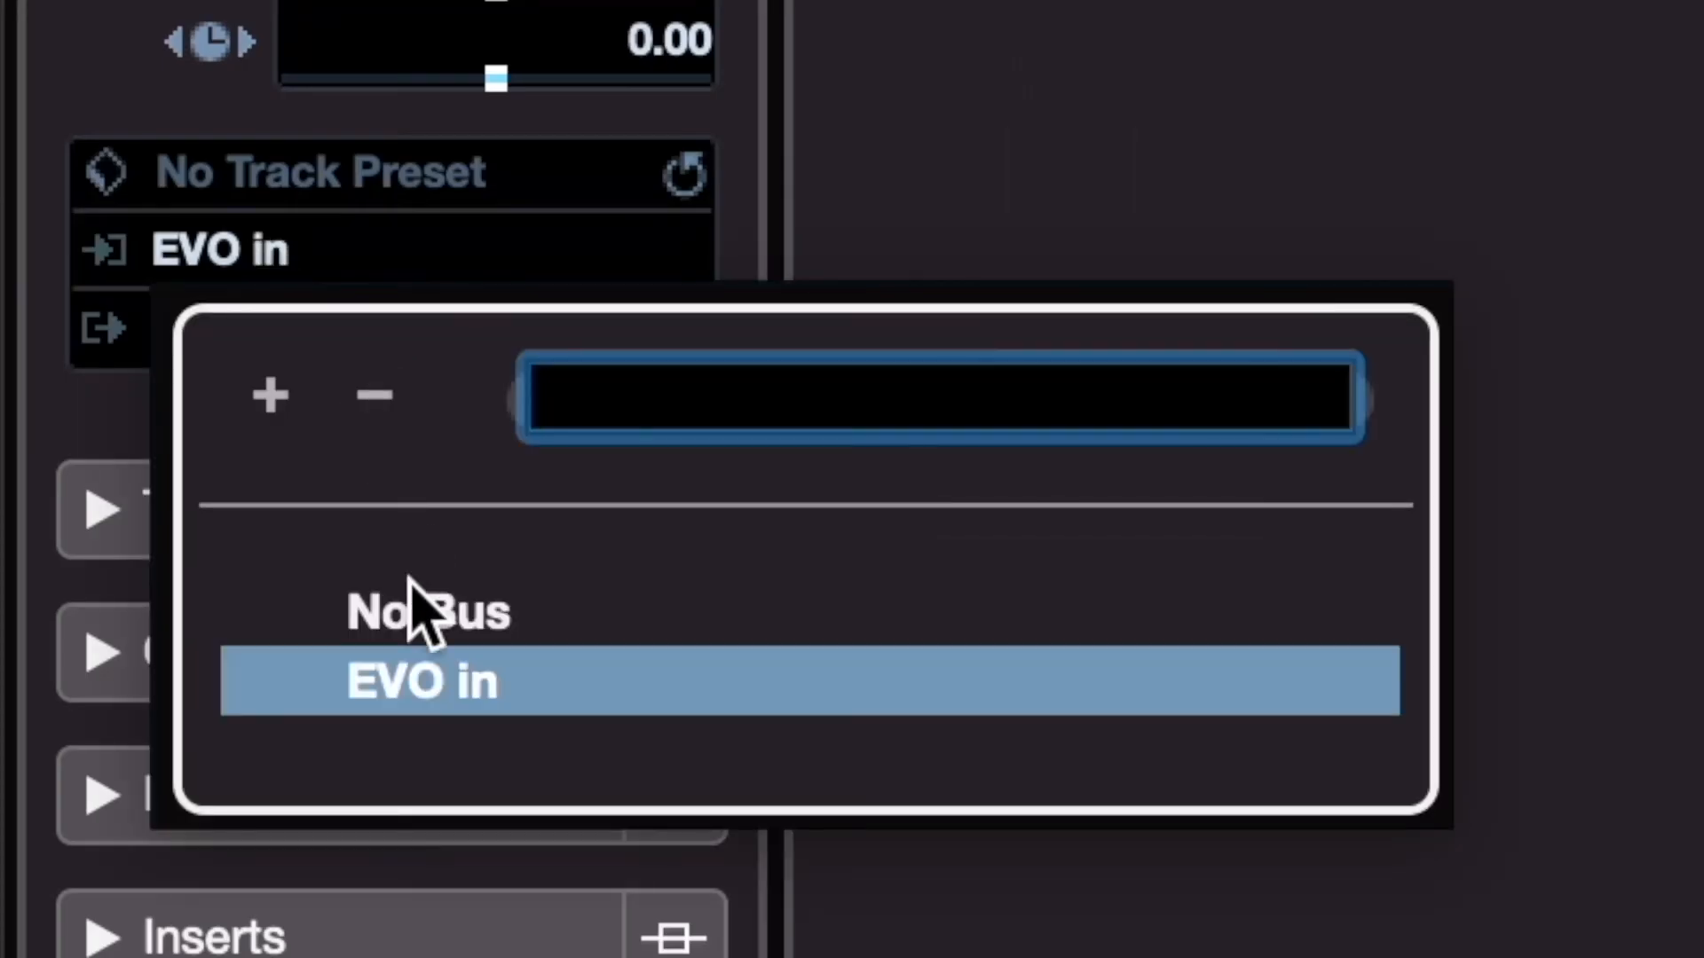
# Step: Keep EVO in as REC 1's input and switch on input monitoring
pyautogui.click(422, 682)
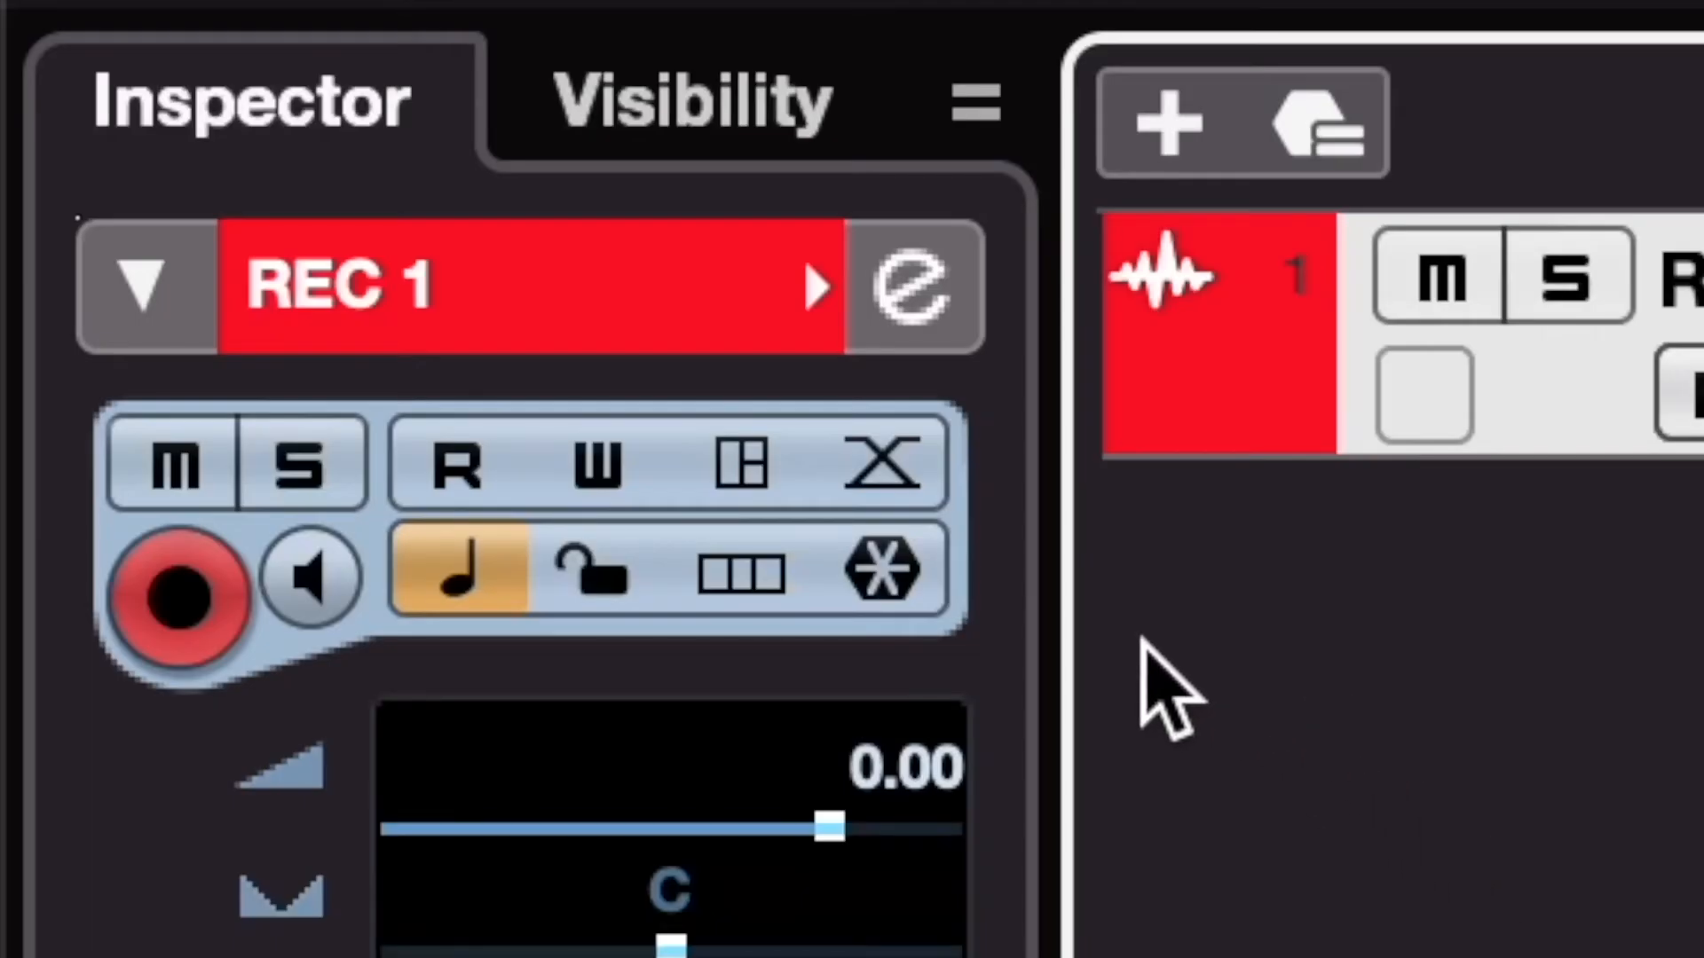
pyautogui.moveTo(316, 575)
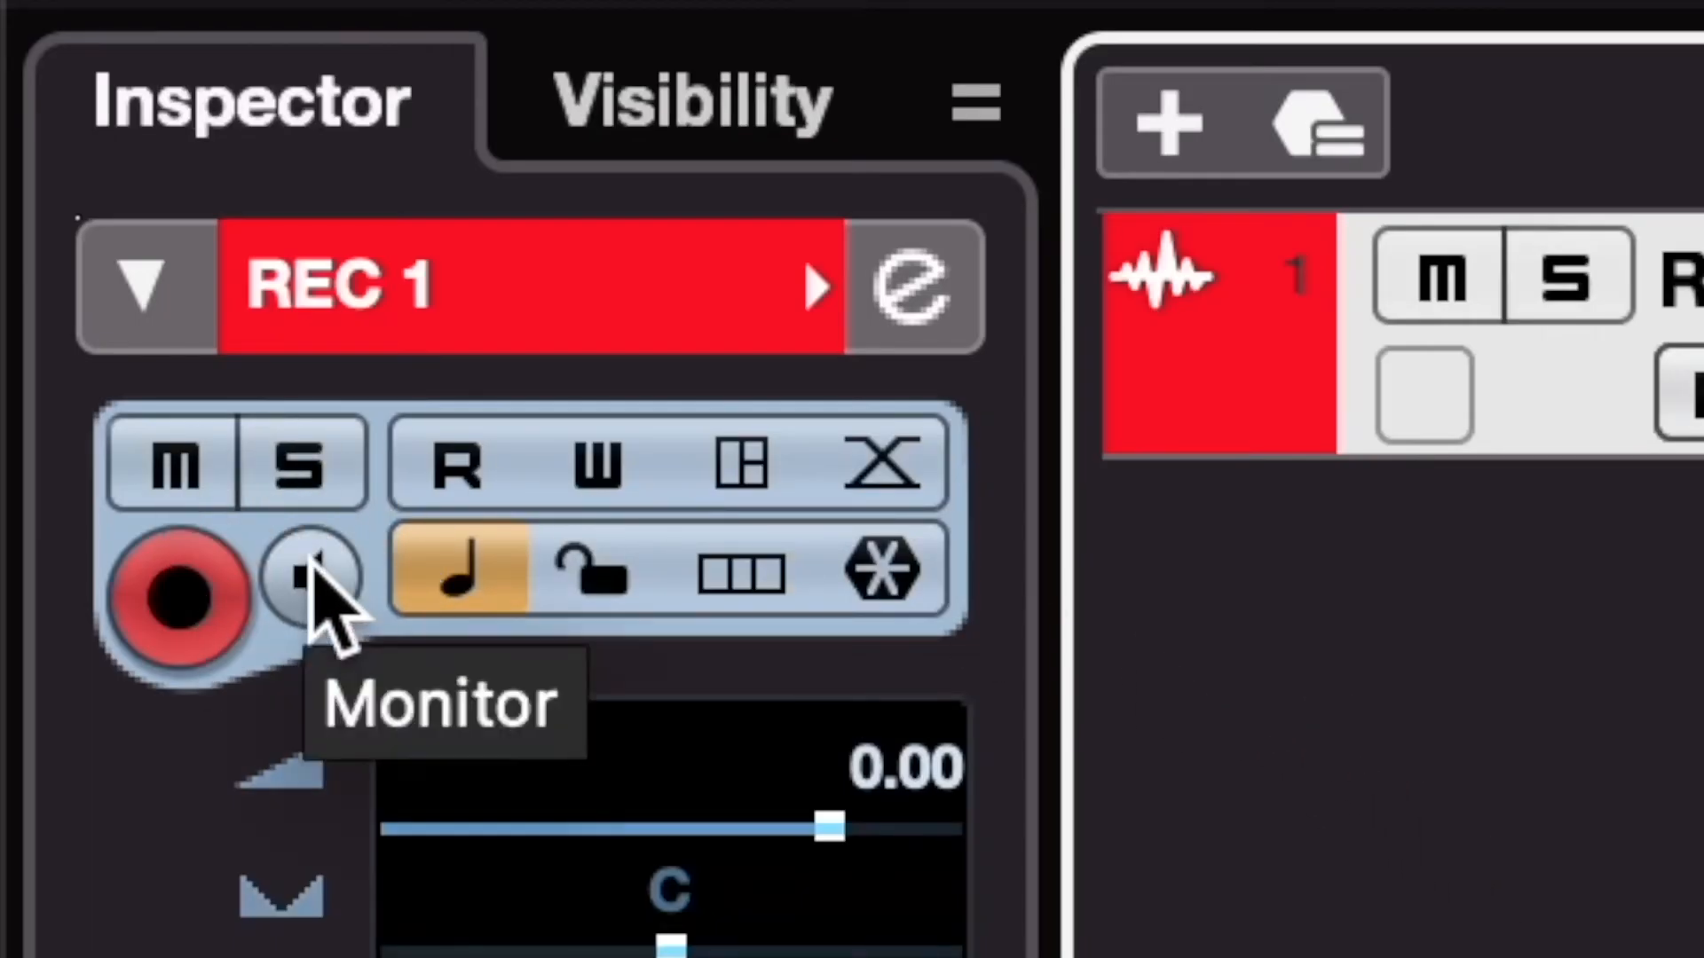
pyautogui.click(313, 574)
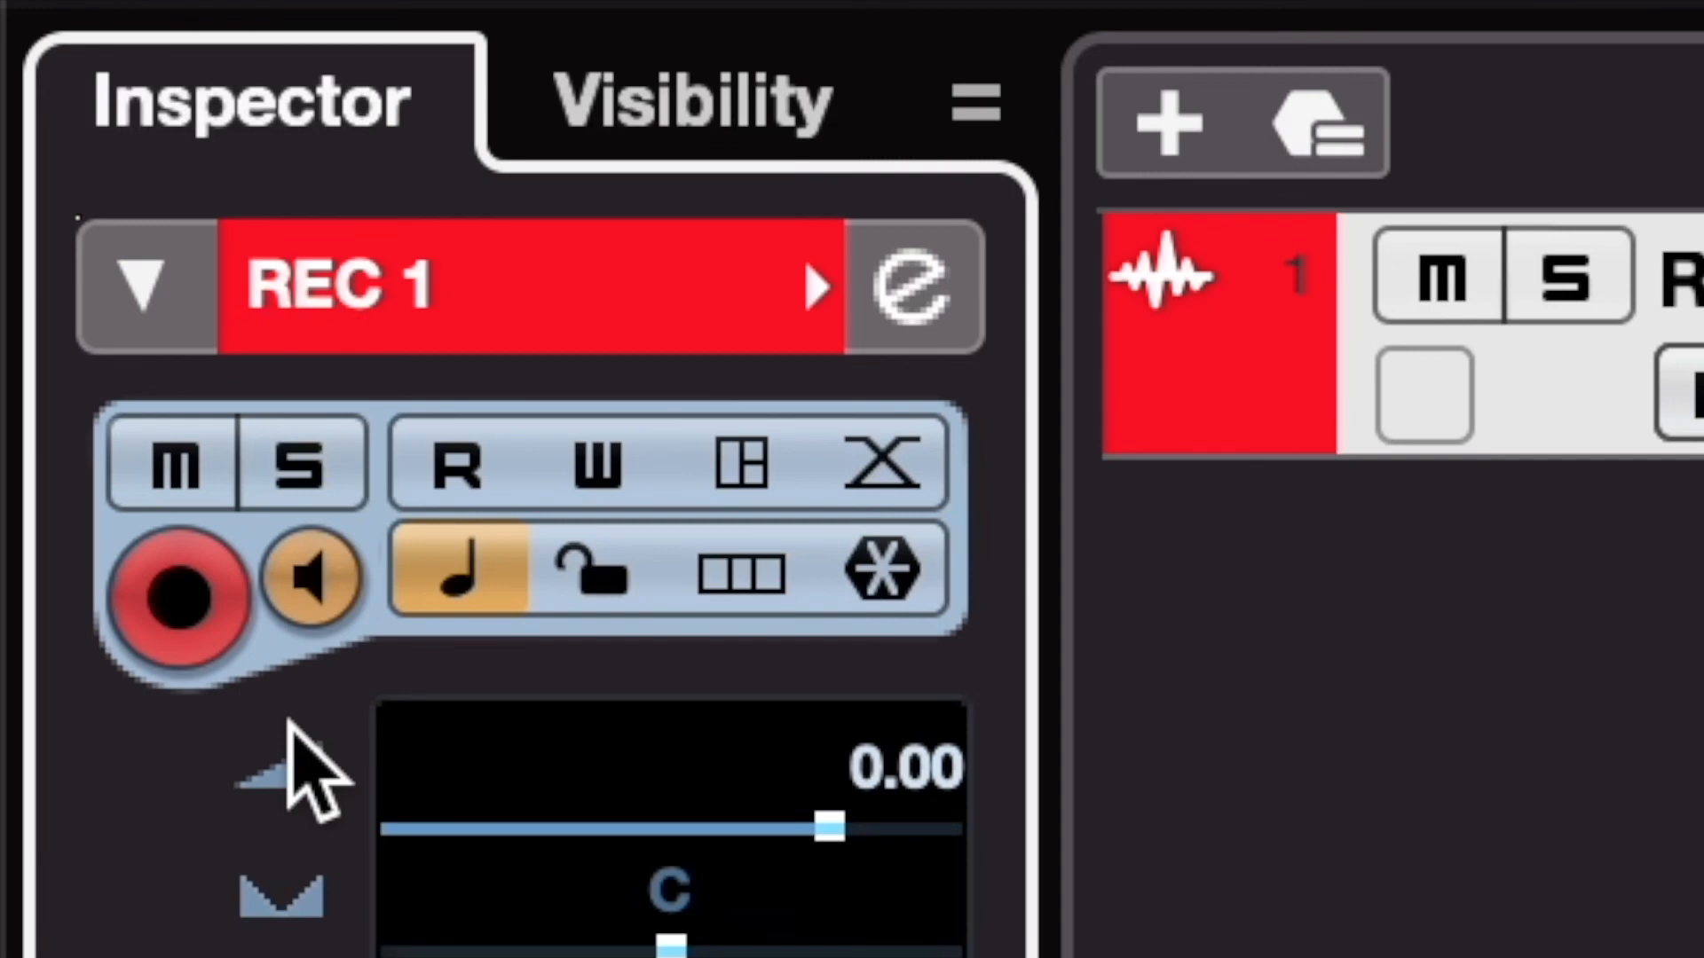